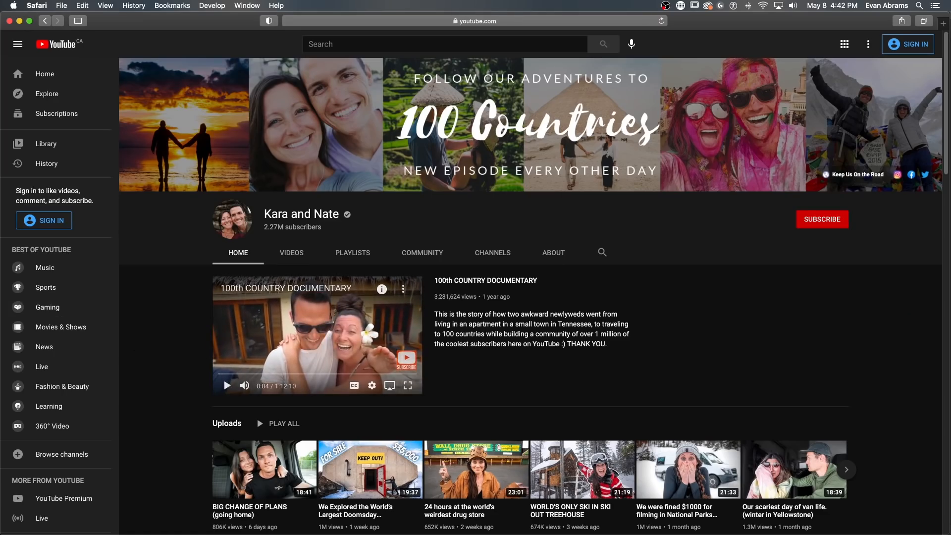
mouse_move(946, 89)
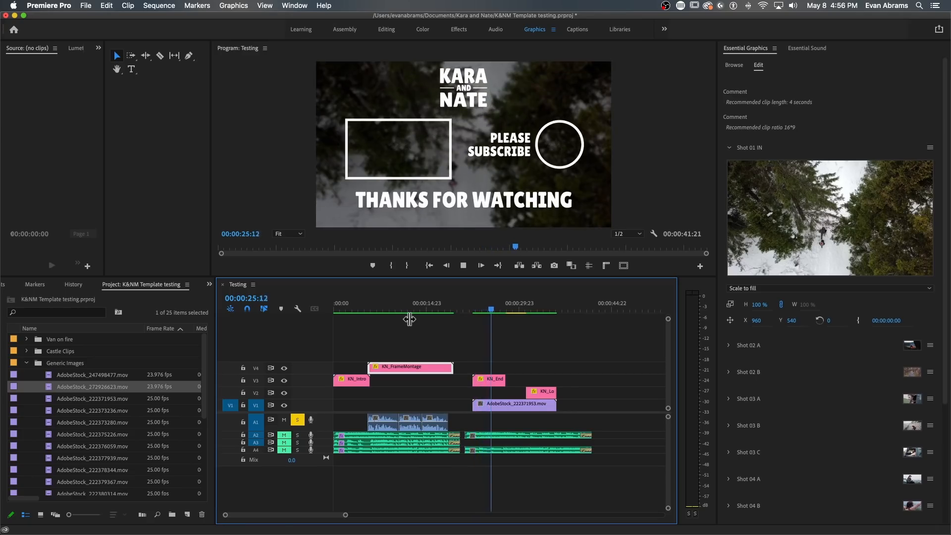
left_click(367, 311)
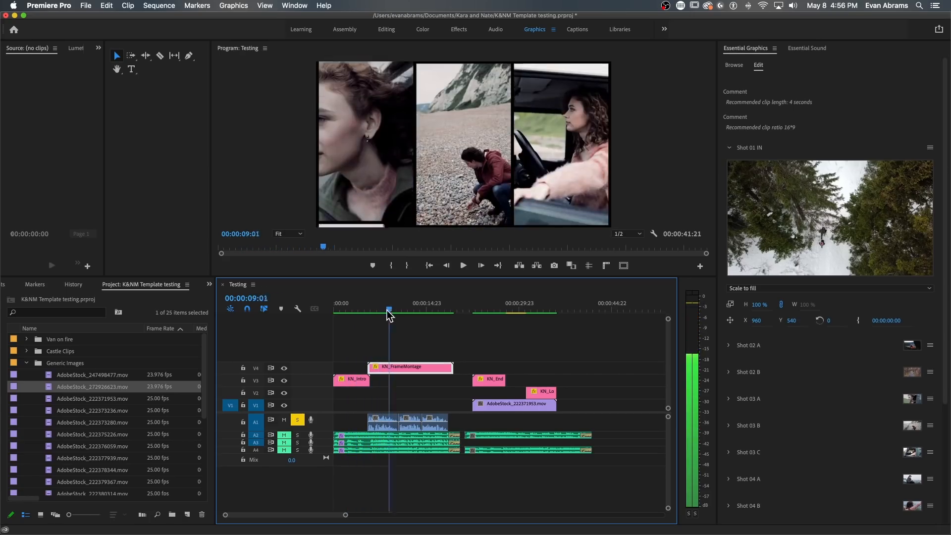
left_click(364, 309)
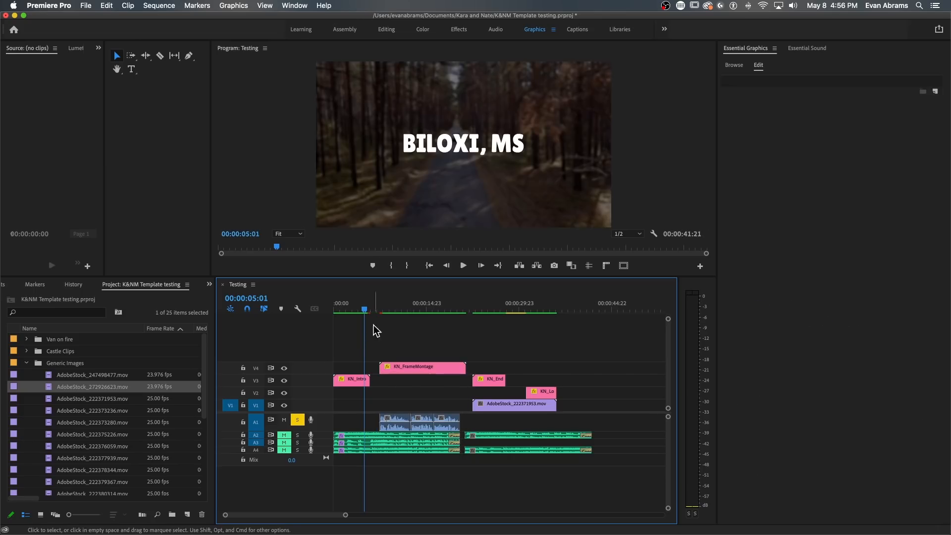
left_click(377, 310)
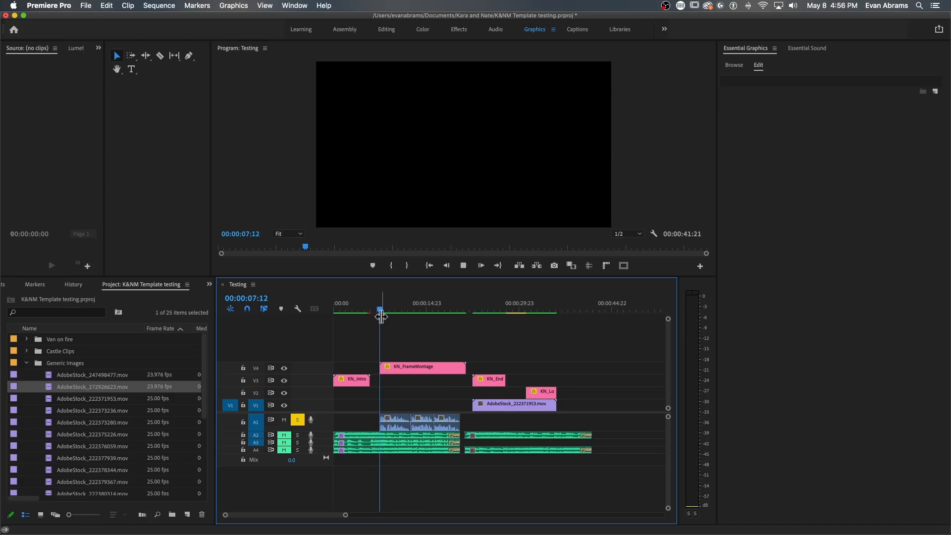
left_click_drag(381, 310, 374, 311)
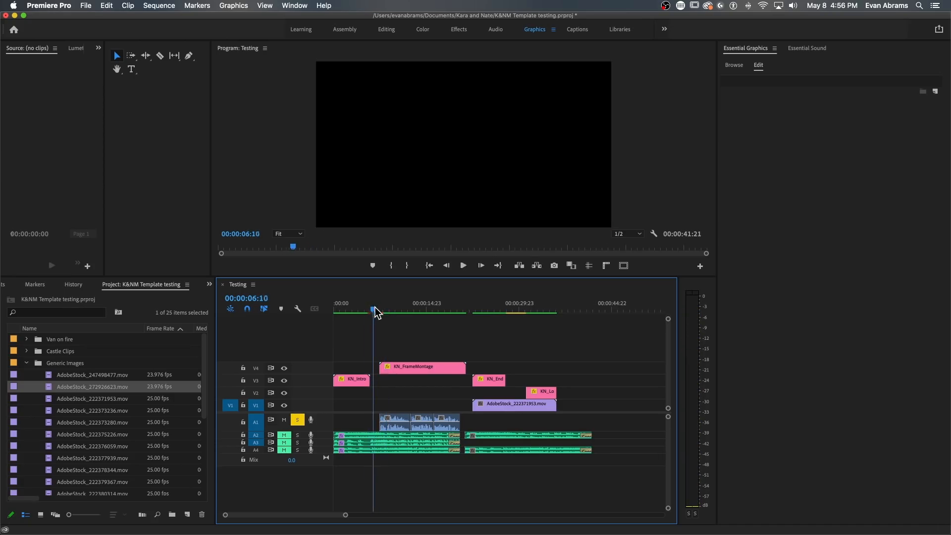
left_click(424, 367)
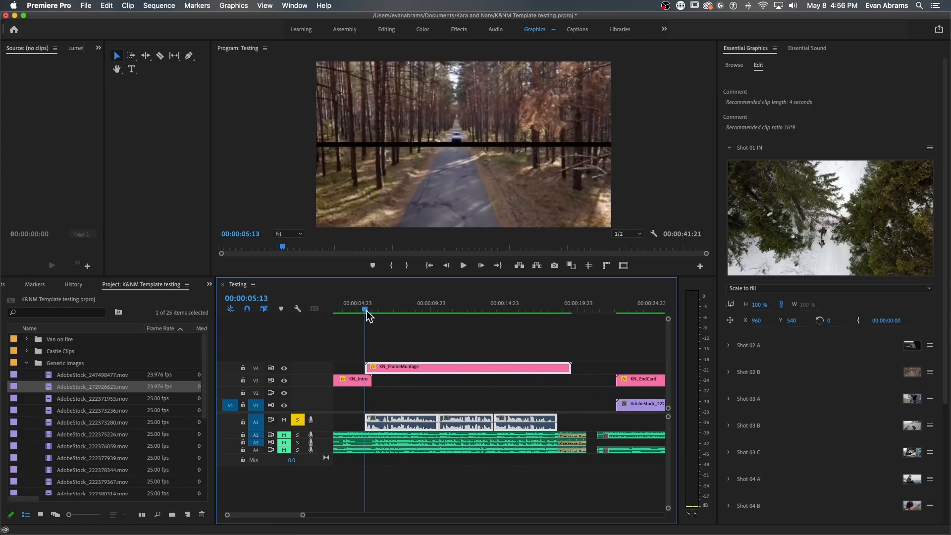
left_click_drag(364, 309, 383, 309)
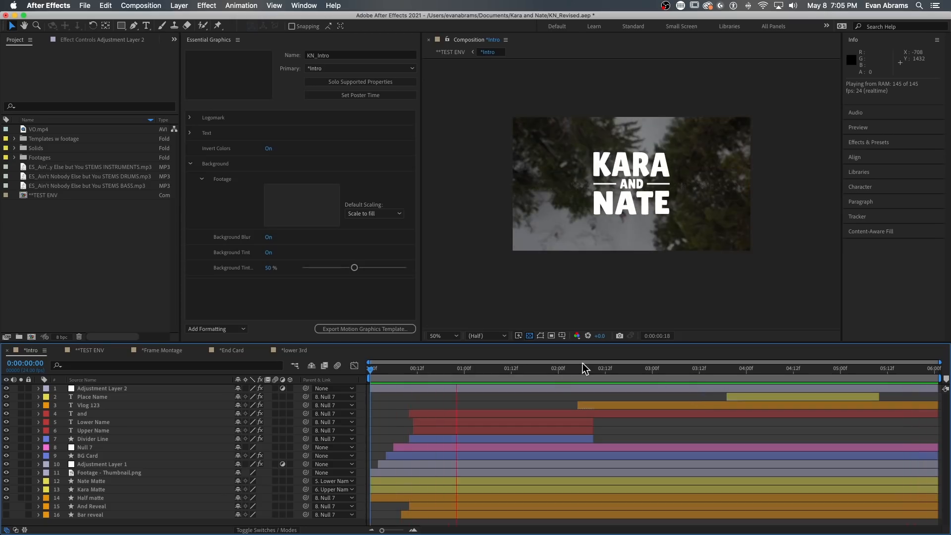
Preview the Intro comp's transition into the Vlog 123 title and reveal that layer's animated properties
left_click(618, 368)
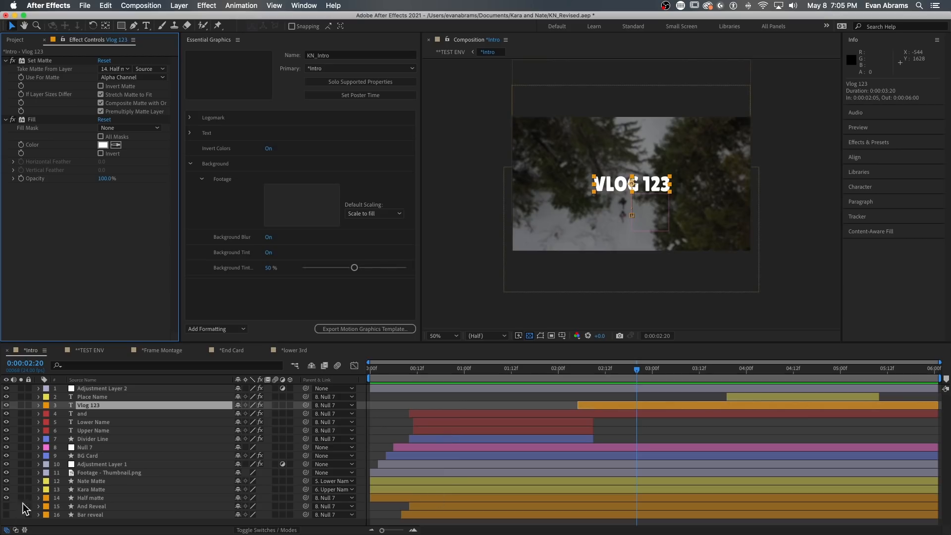
left_click(90, 498)
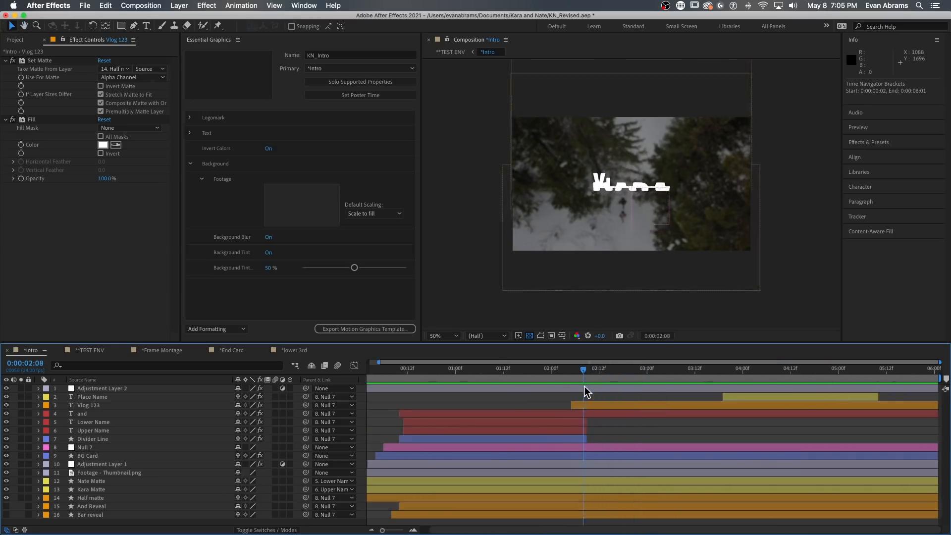
left_click(639, 369)
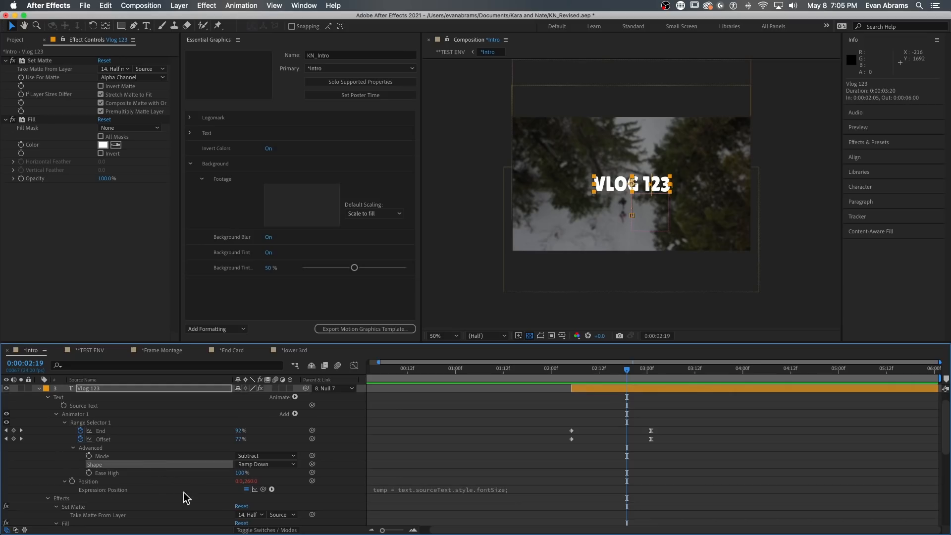
mouse_move(582, 383)
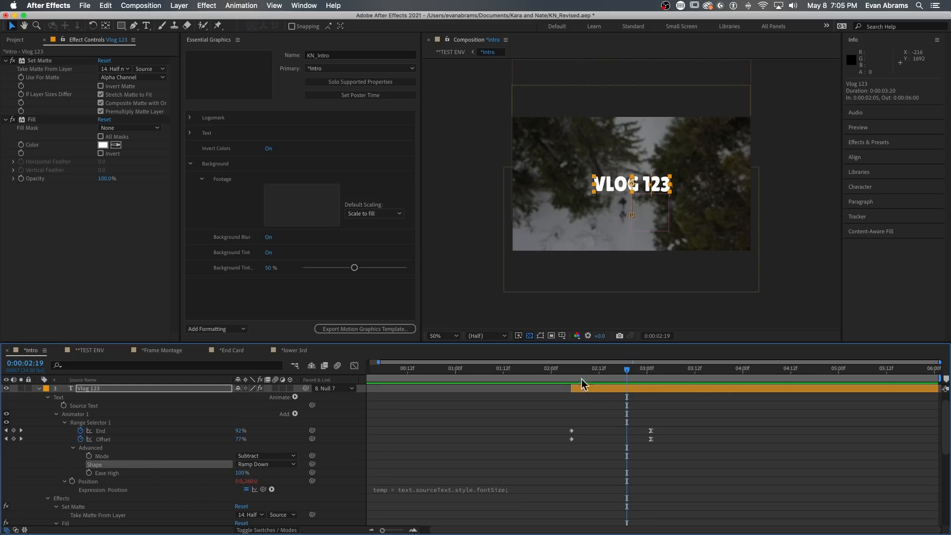
Scrub past the Vlog 123 title reveal and on to the Place Name title in the Intro comp
left_click_drag(628, 368, 606, 369)
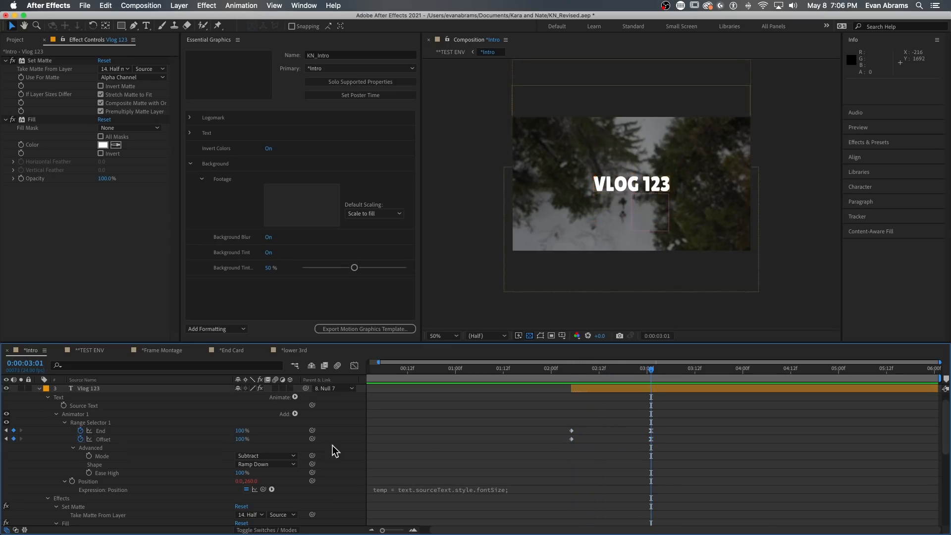
mouse_move(262, 448)
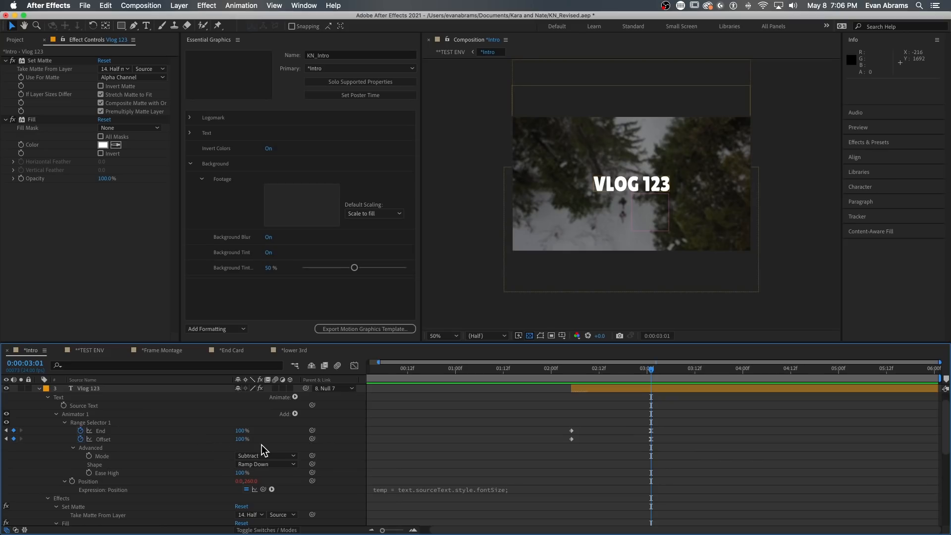
scroll("down", 3)
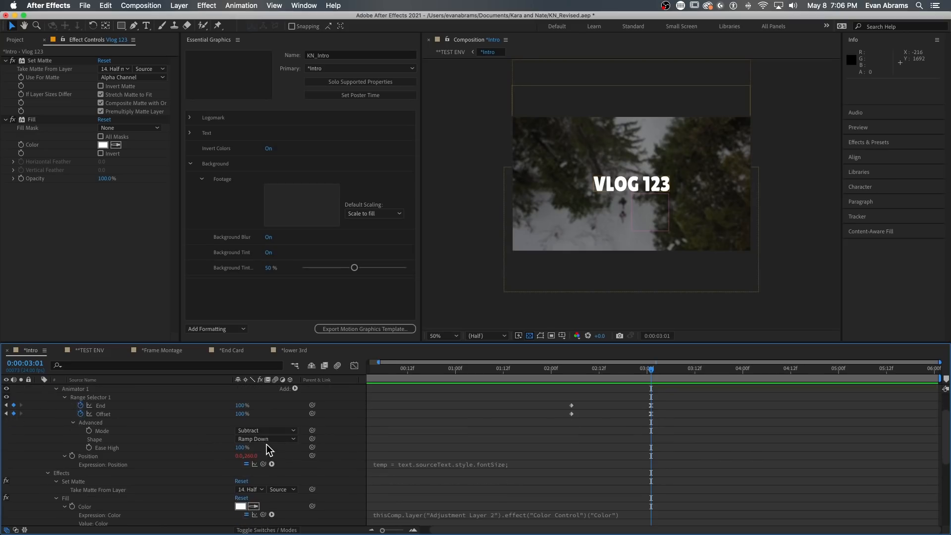
mouse_move(125, 452)
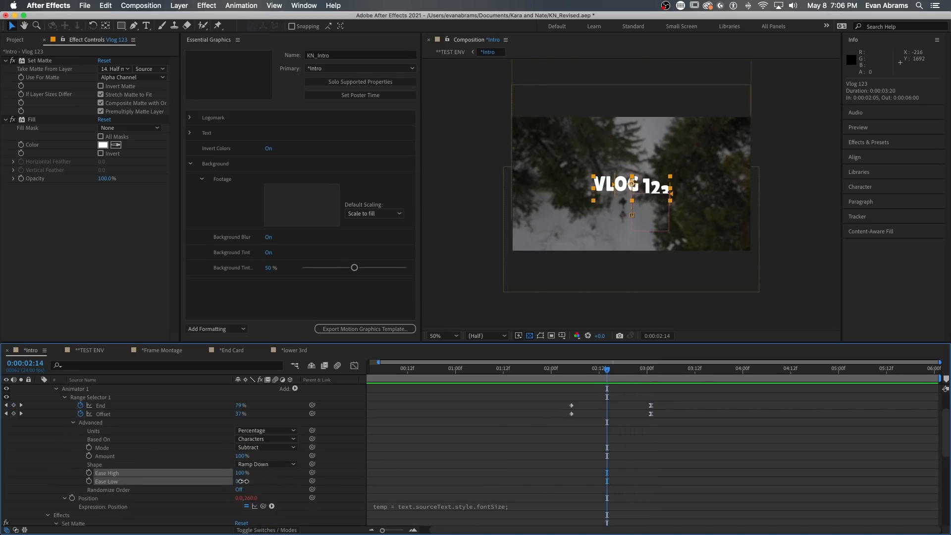
left_click_drag(242, 481, 233, 481)
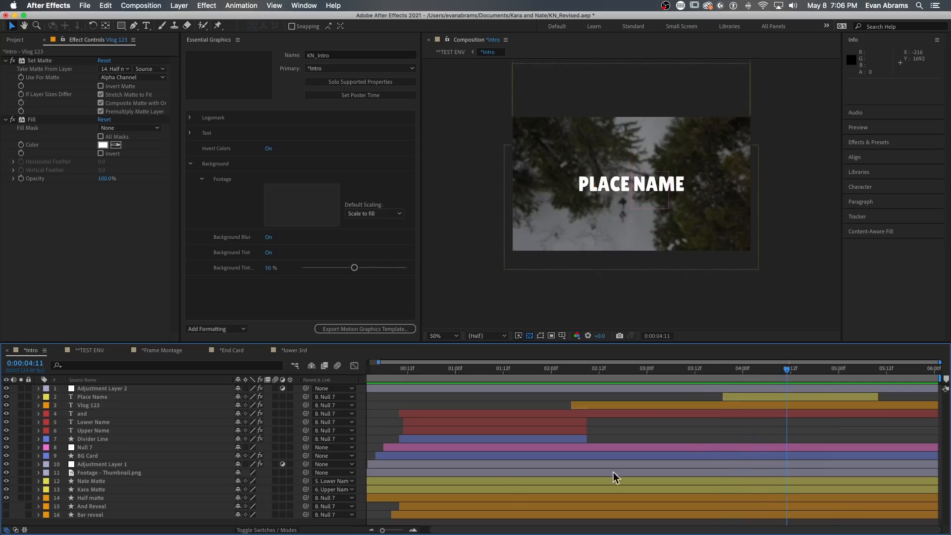
Select the background thumbnail footage layer and start renaming its Footage property in Essential Graphics
left_click(109, 472)
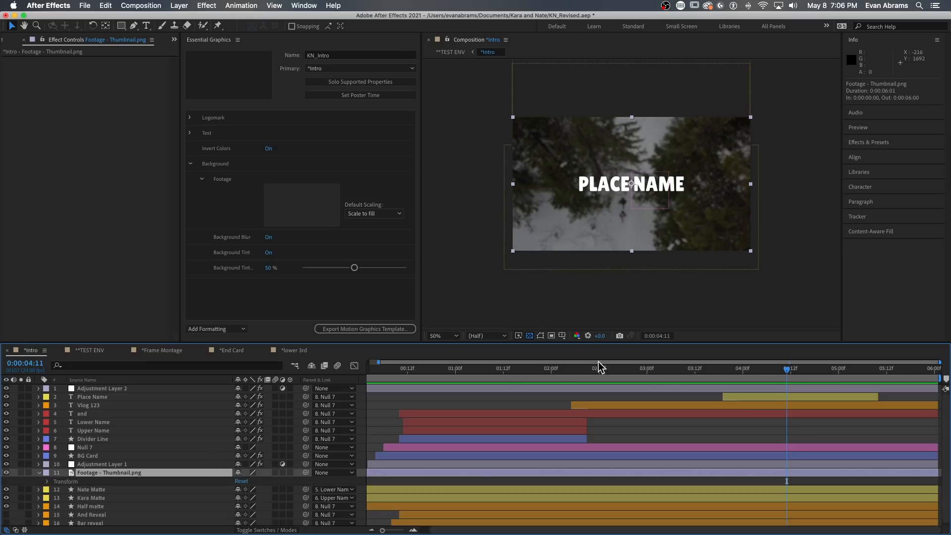
left_click(508, 369)
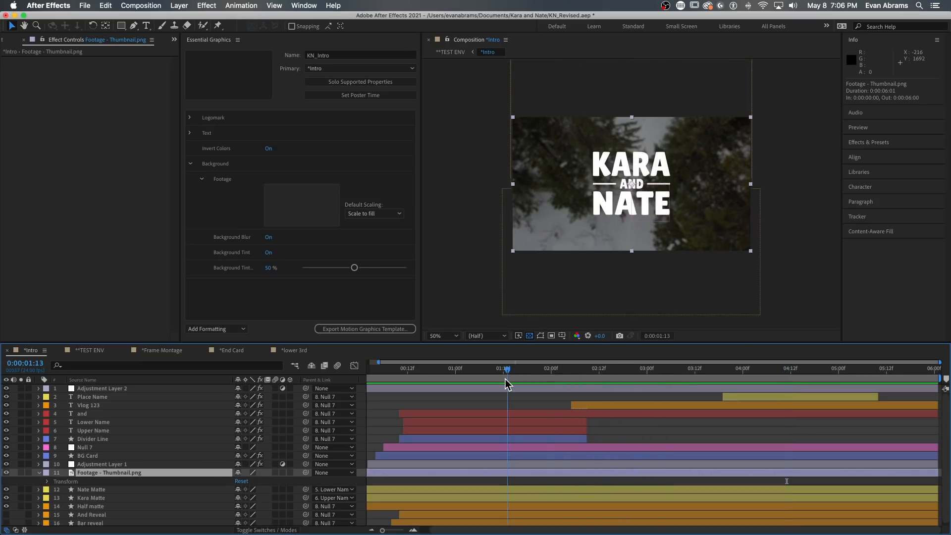
left_click(646, 369)
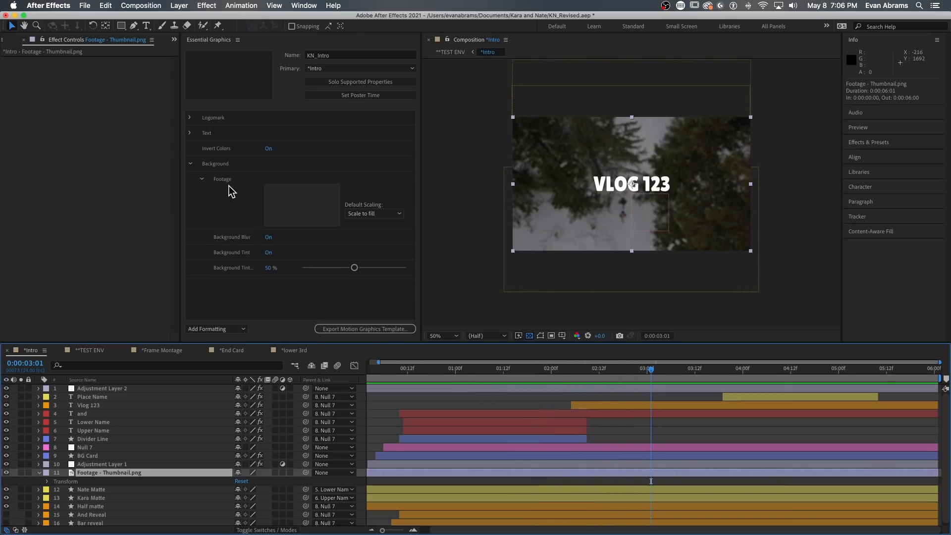
double_click(222, 178)
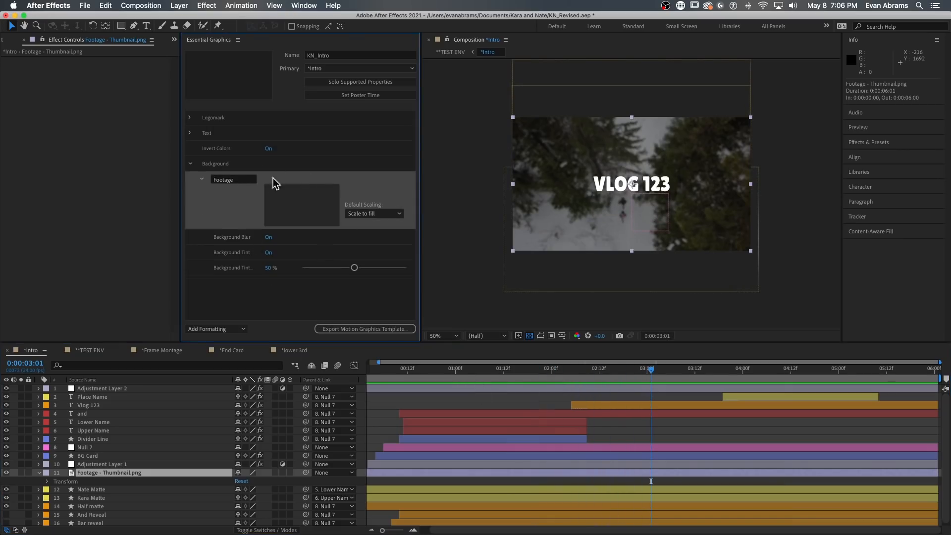
mouse_move(282, 118)
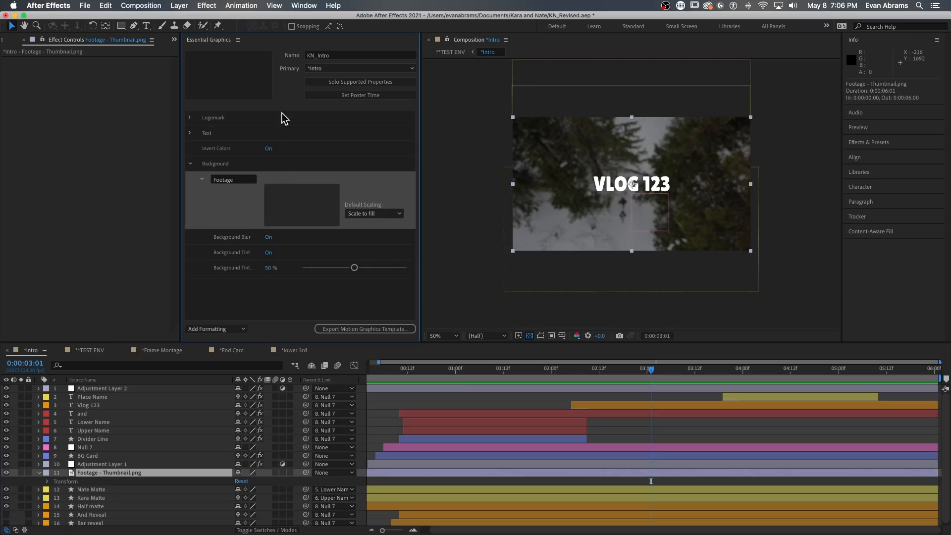
mouse_move(366, 197)
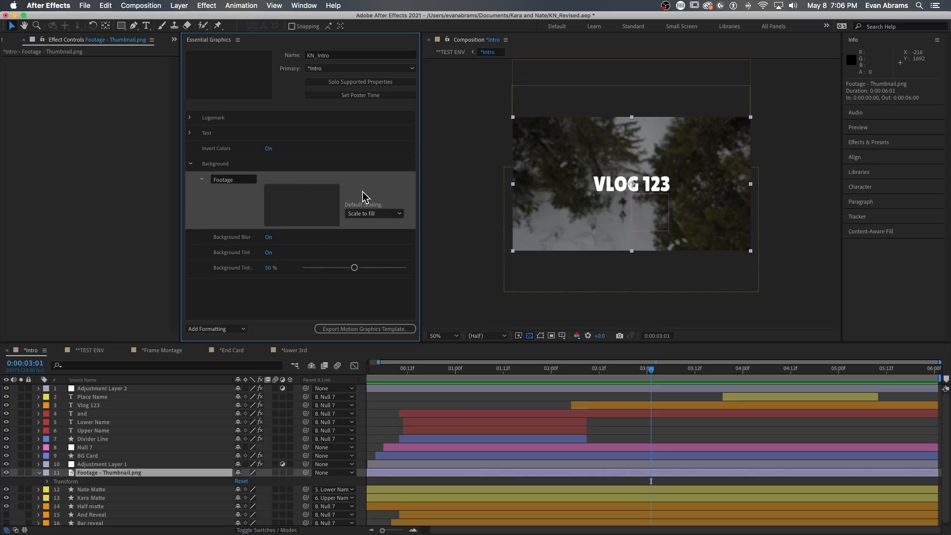
mouse_move(165, 482)
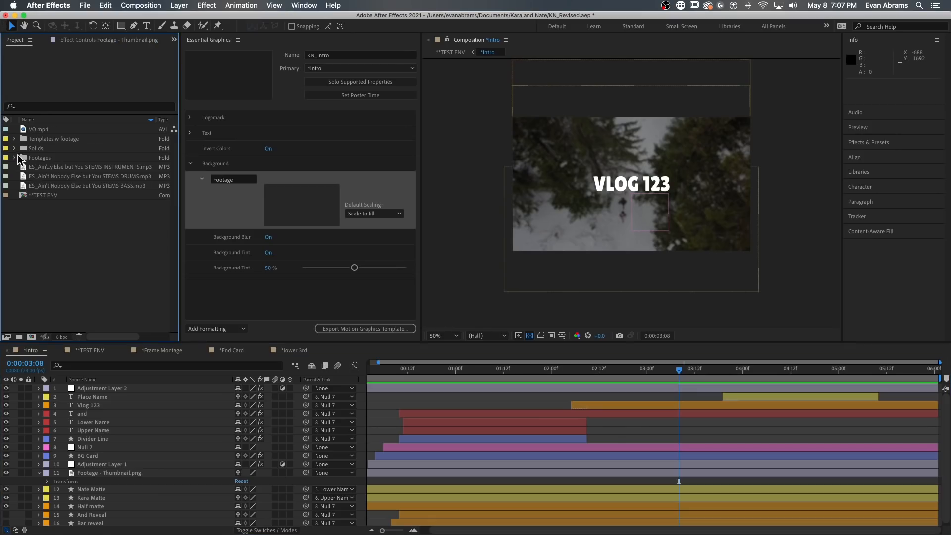
Swap the background for Shot 06 B - Thumbnail.png and set Invert Colors to Off so the title turns dark
left_click(15, 158)
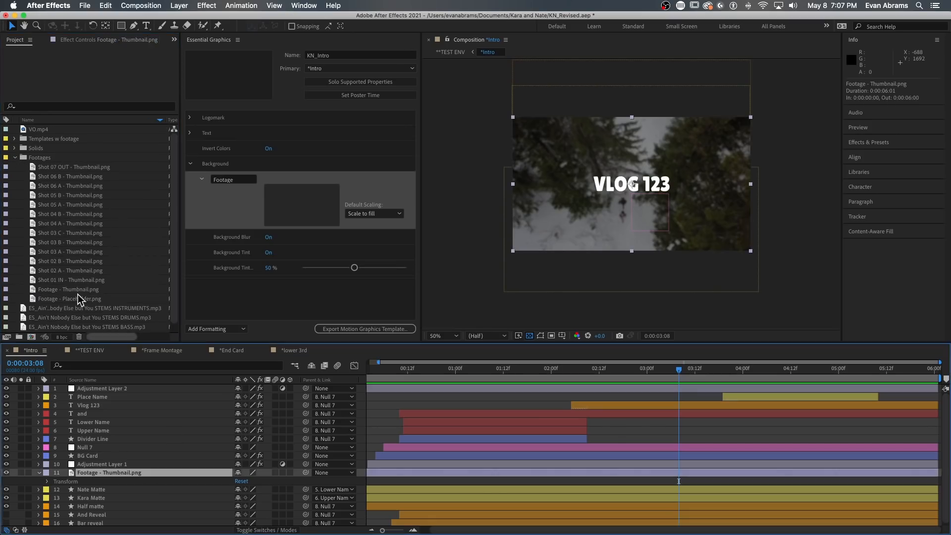
left_click(69, 251)
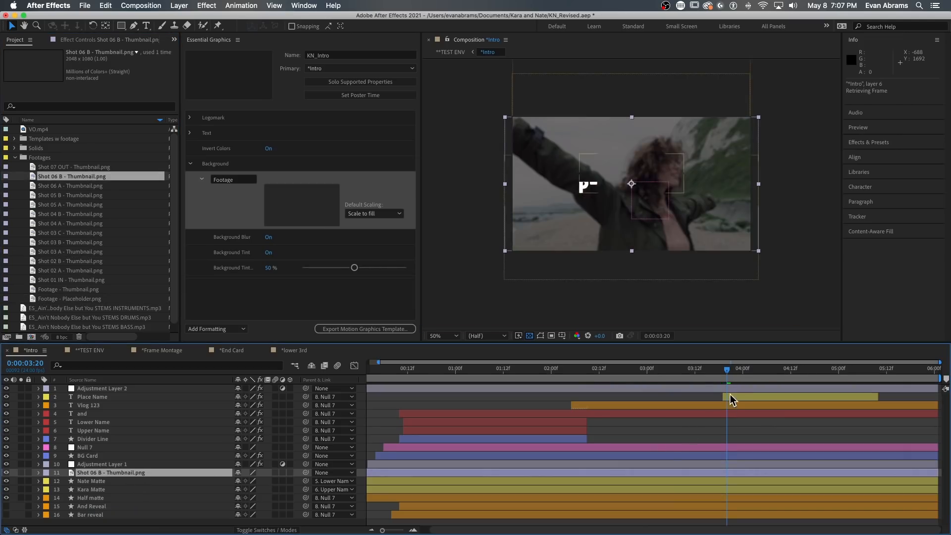
left_click_drag(728, 369, 719, 368)
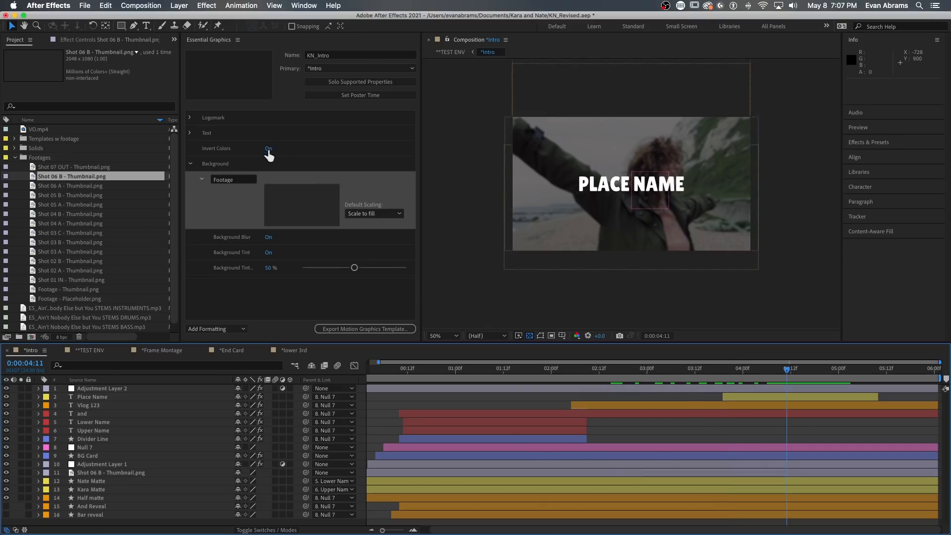
left_click(268, 148)
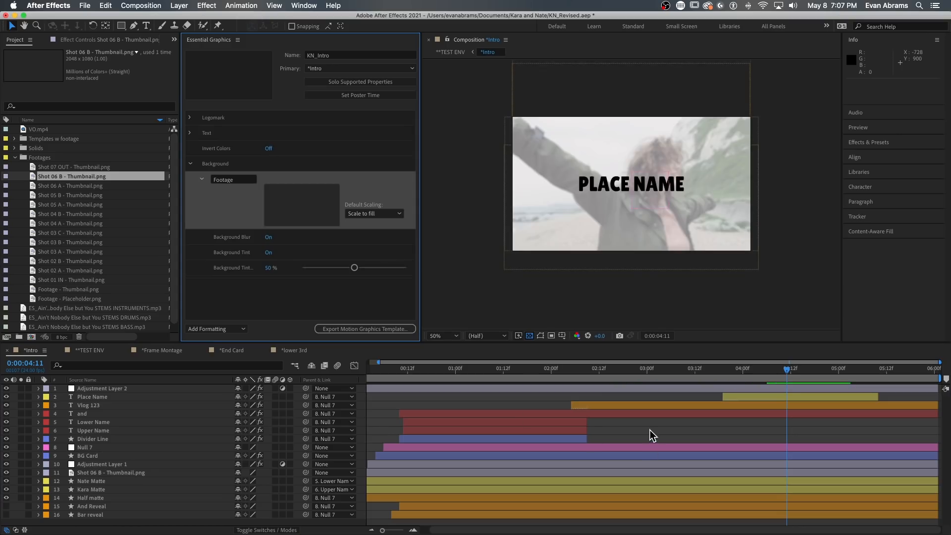
Expand Adjustment Layer 2's Invert checkbox expression, then reveal the BG Card layer's opacity expression
left_click(102, 388)
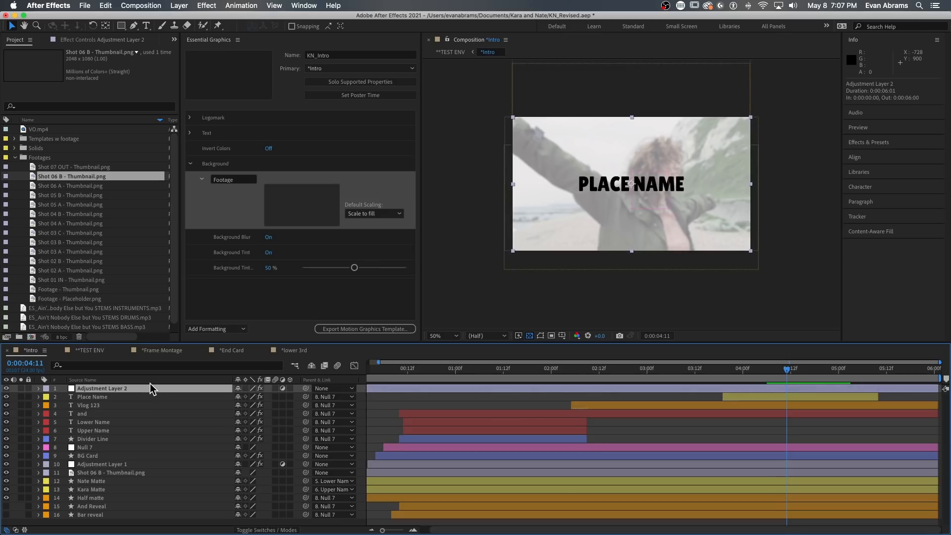
left_click(38, 388)
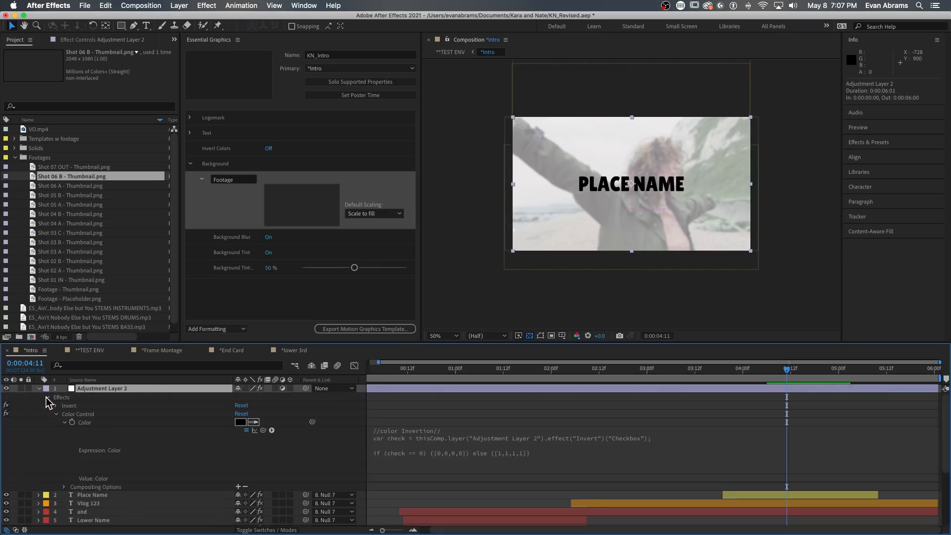
left_click(55, 405)
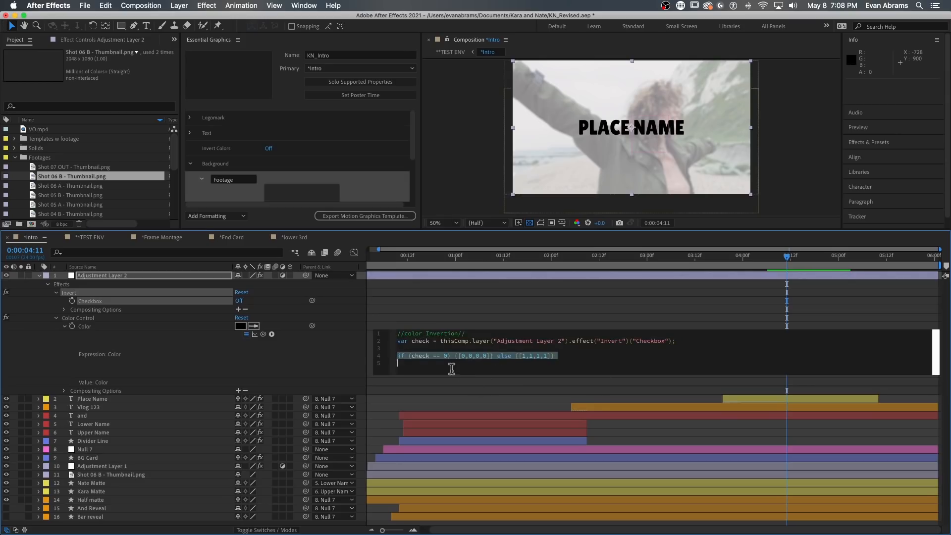
mouse_move(475, 367)
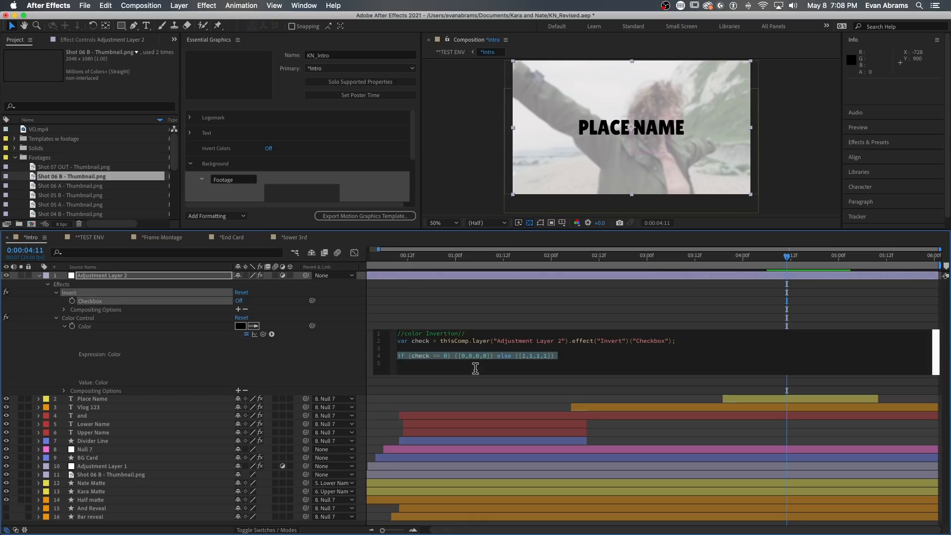
mouse_move(534, 368)
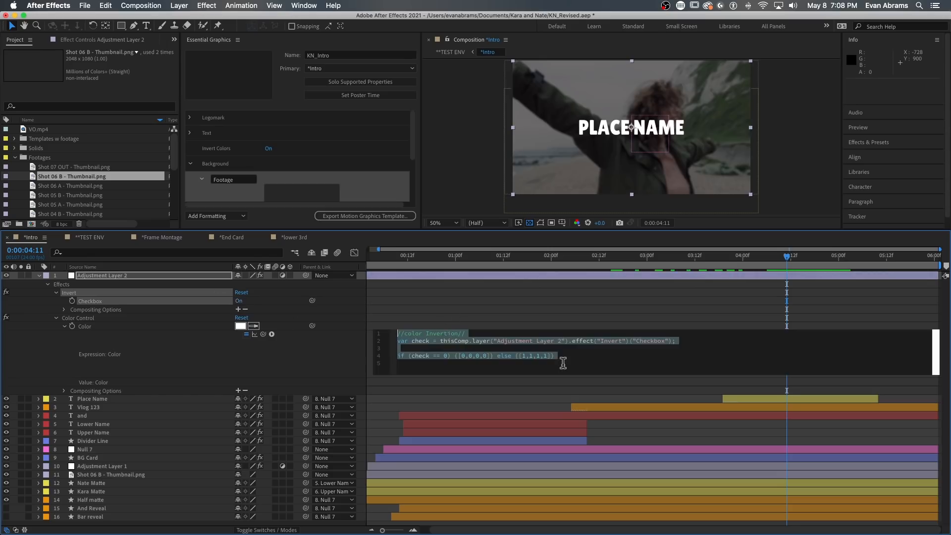
mouse_move(547, 368)
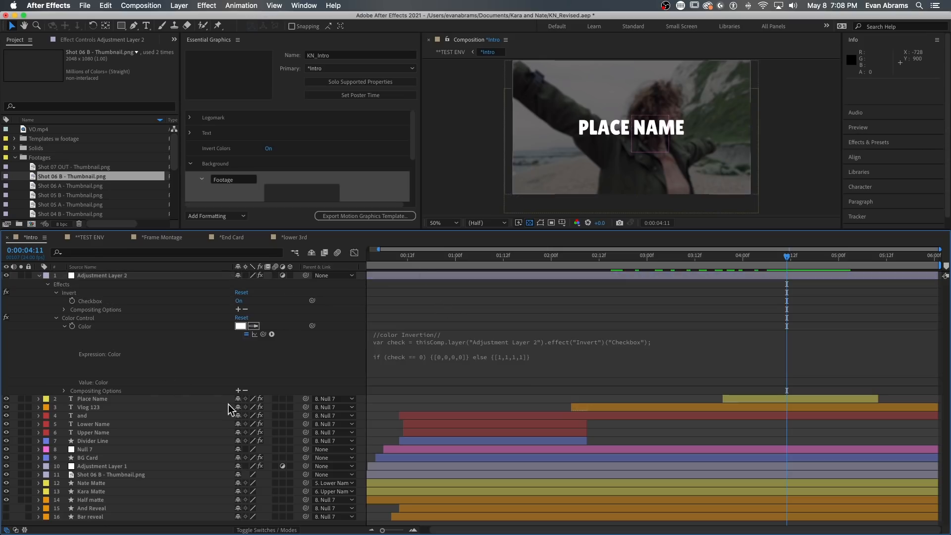
left_click(89, 408)
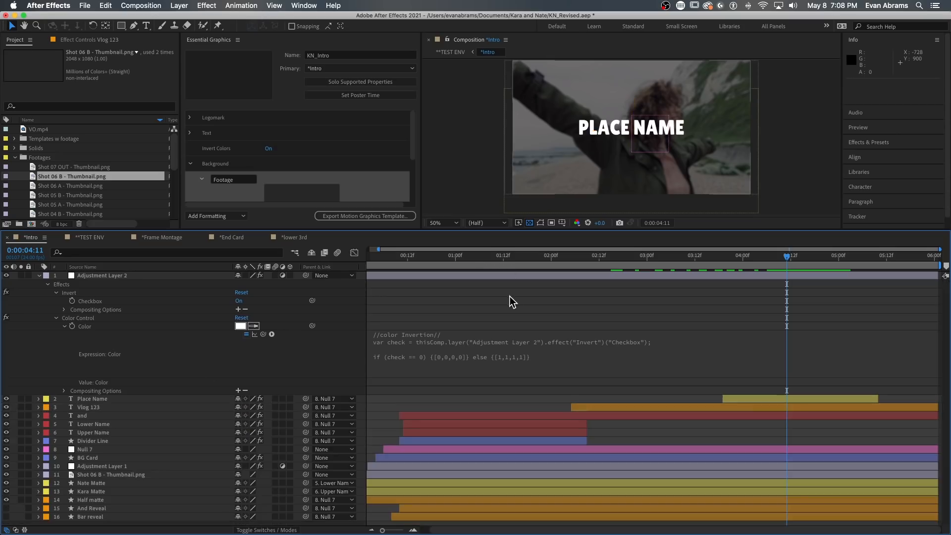
left_click(88, 457)
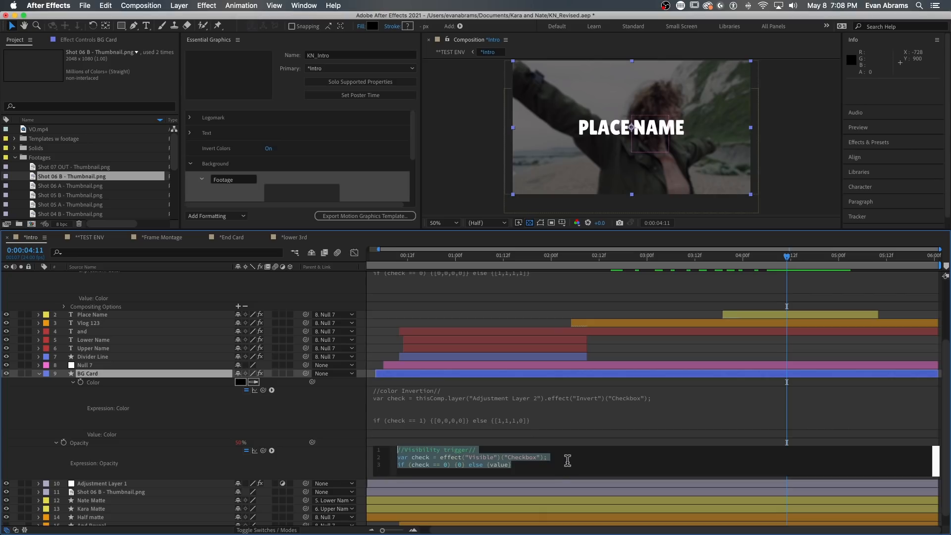
mouse_move(551, 443)
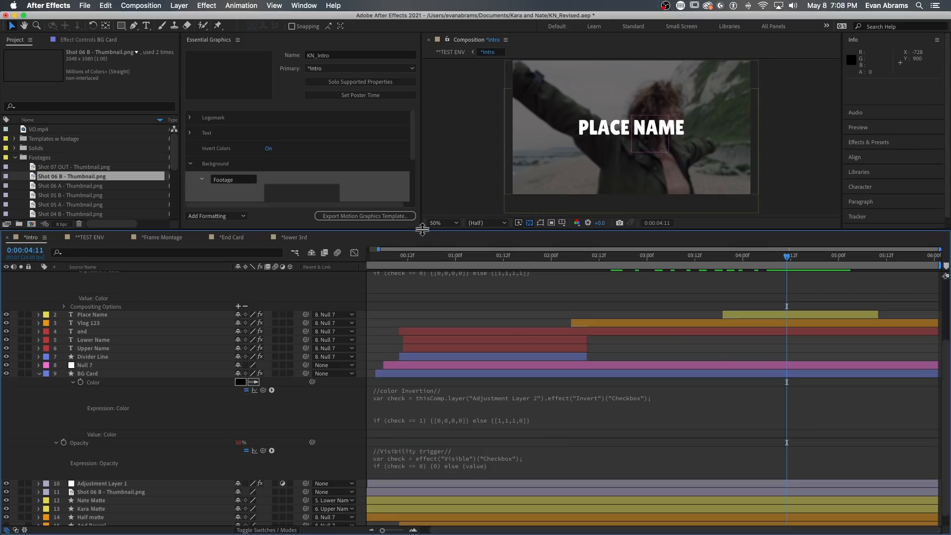
left_click(201, 179)
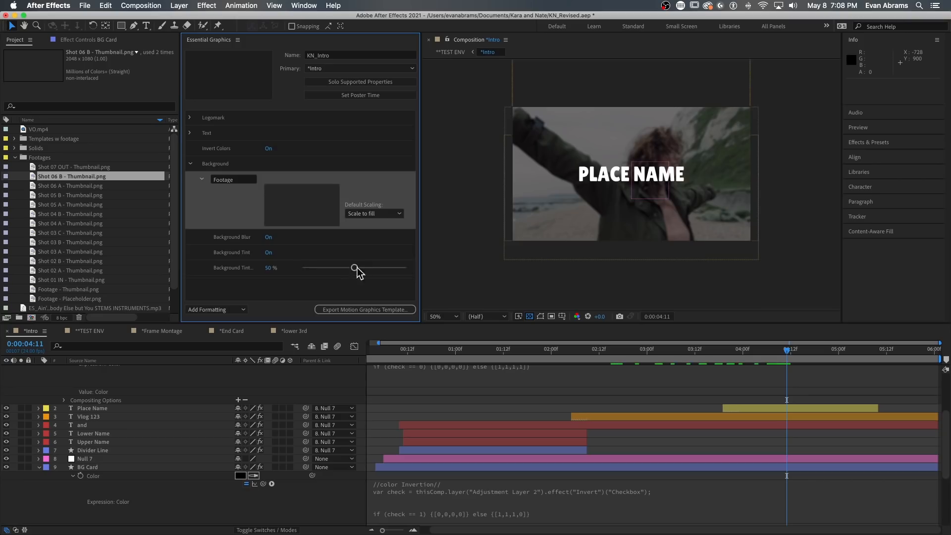
left_click_drag(355, 267, 358, 267)
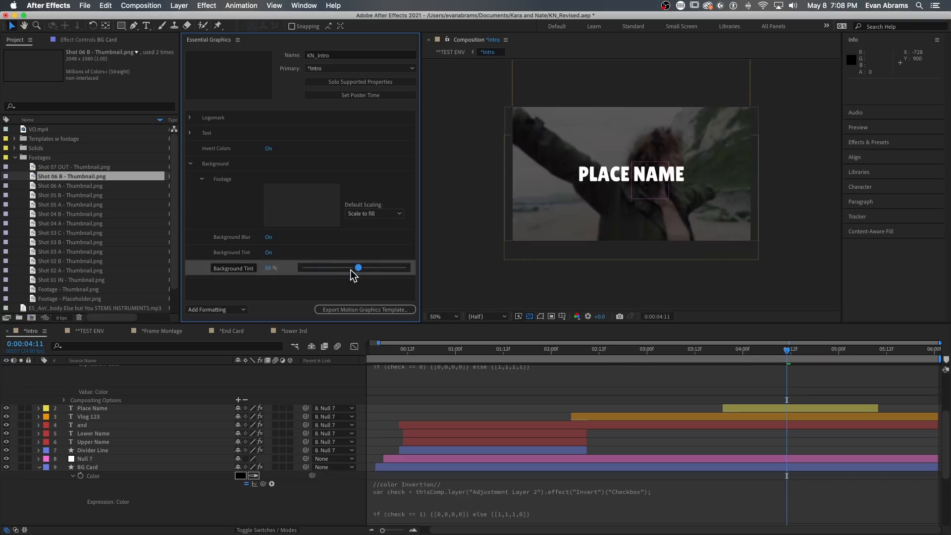
left_click_drag(358, 267, 343, 267)
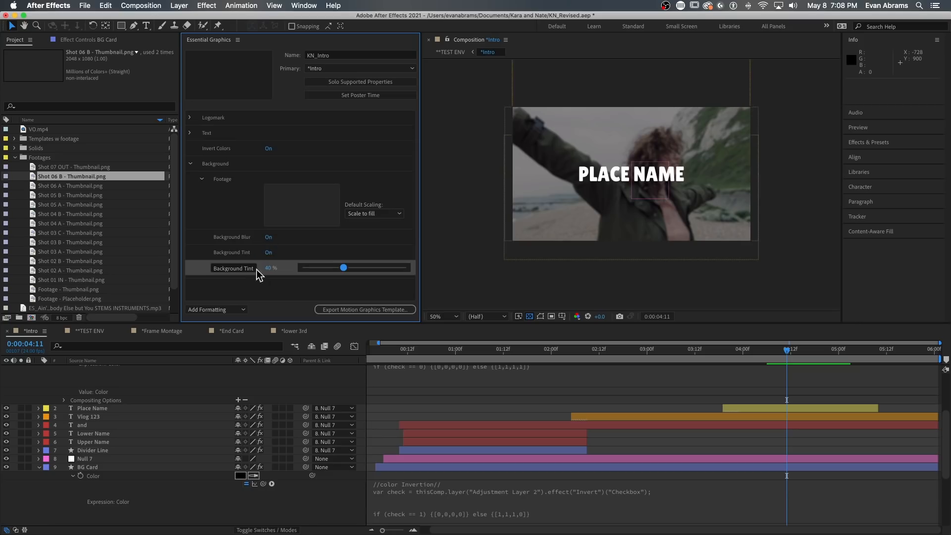
left_click(280, 269)
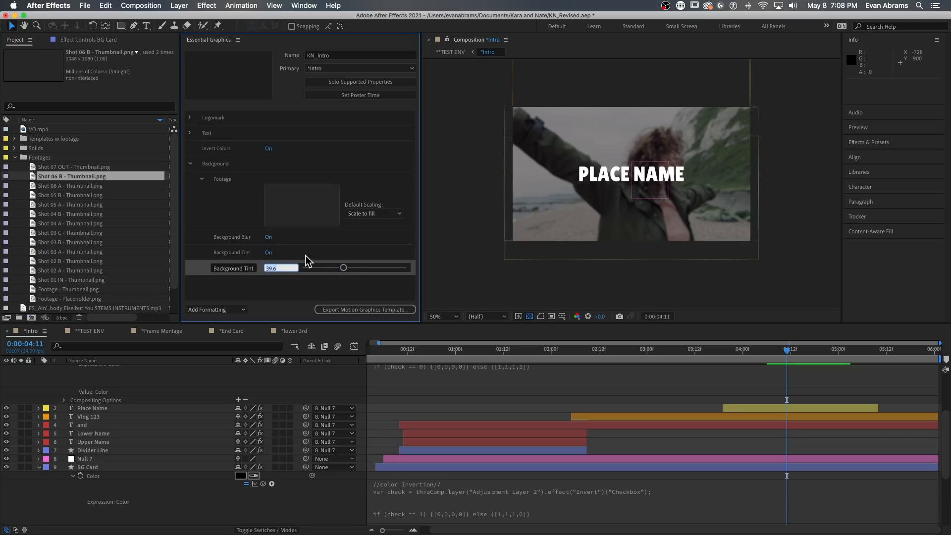
left_click_drag(344, 266, 354, 266)
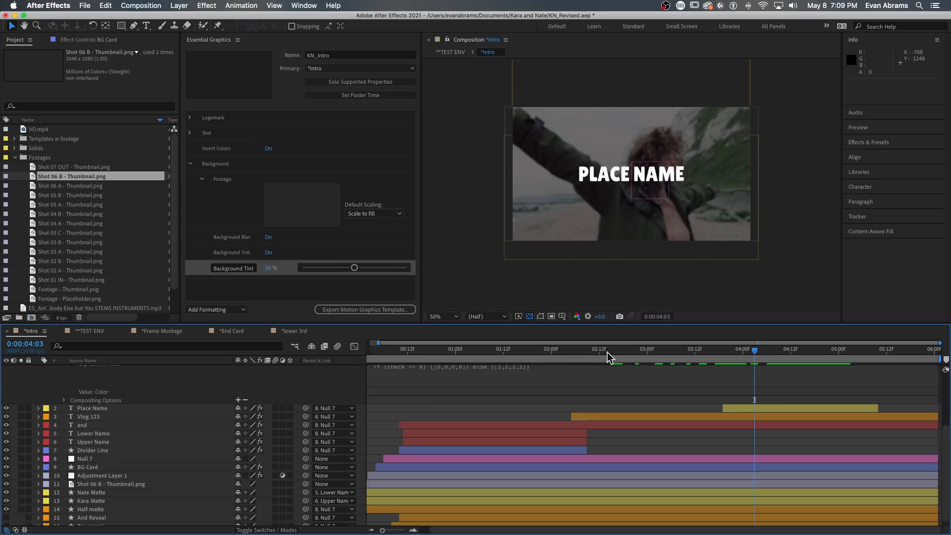
mouse_move(236, 253)
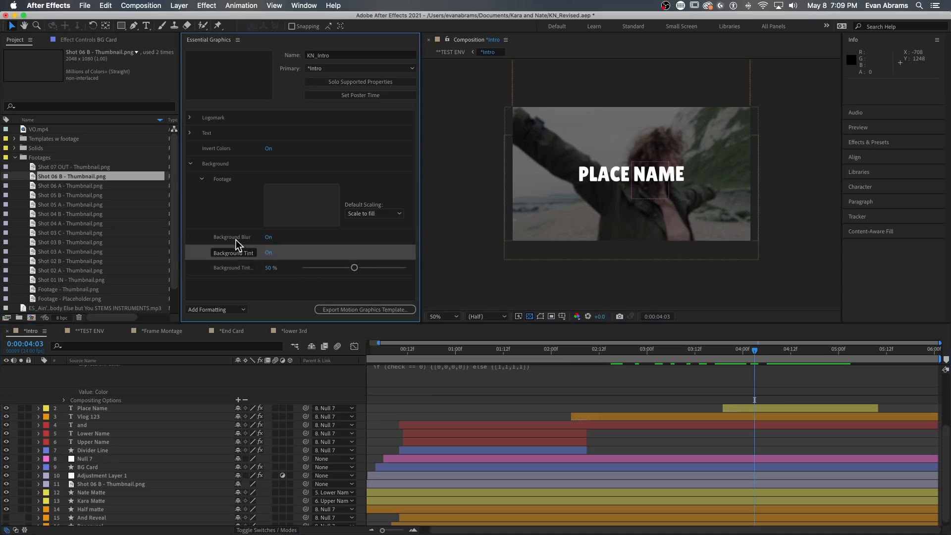
left_click(269, 237)
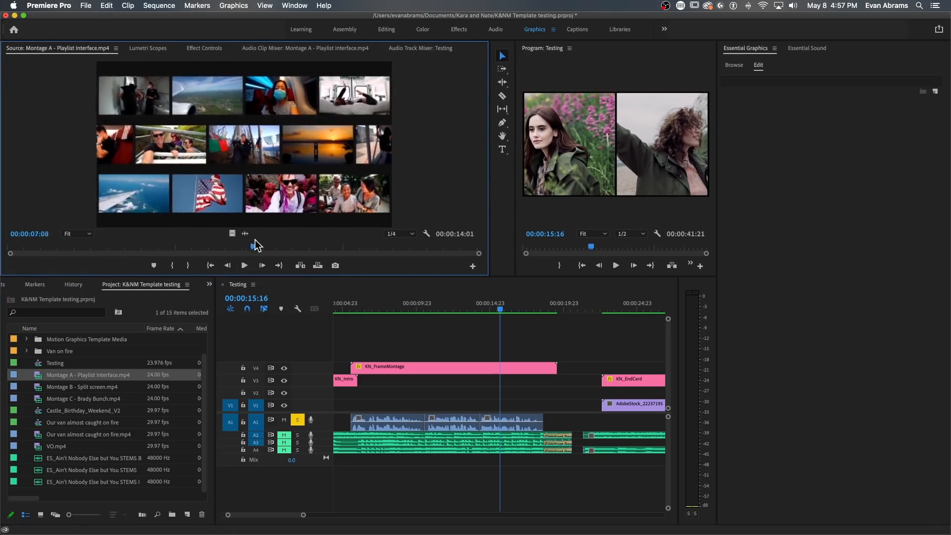
Load the Montage B - Split screen example into the Source Monitor to preview it
double_click(82, 386)
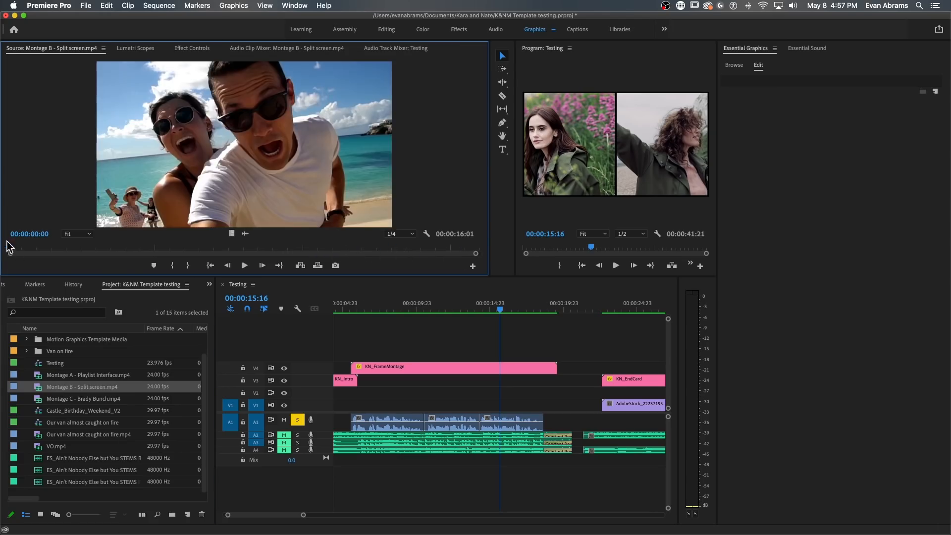
double_click(83, 398)
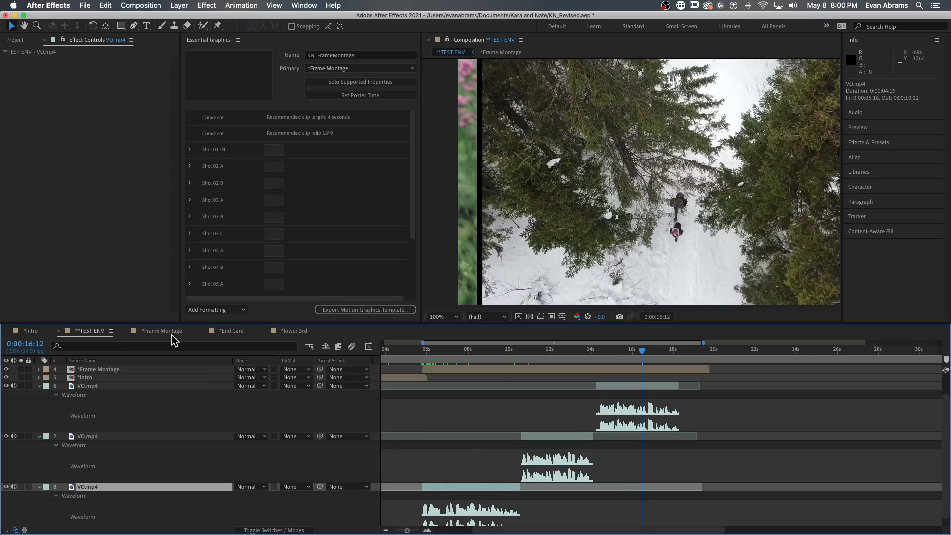
Switch to the Frame Montage comp and jump between its early three-panel and two-panel shots
left_click(161, 331)
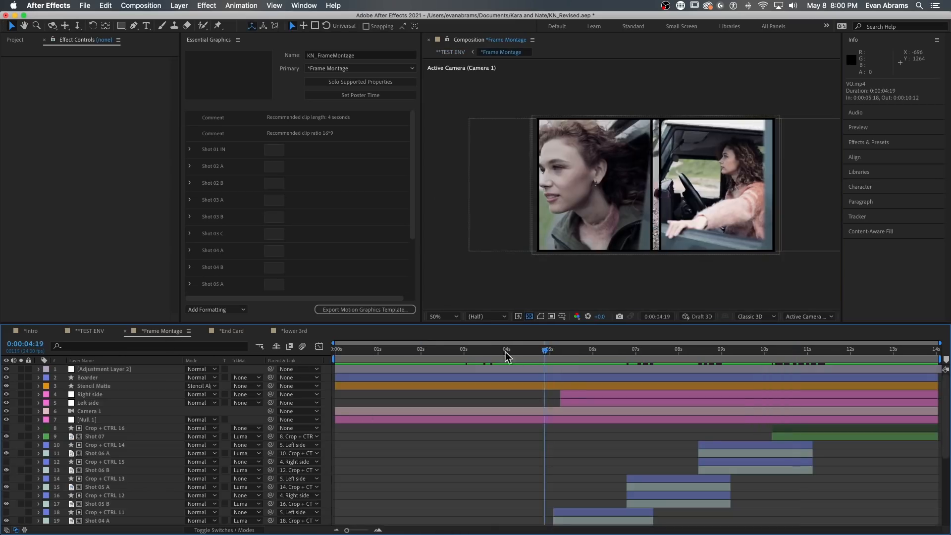
left_click(418, 349)
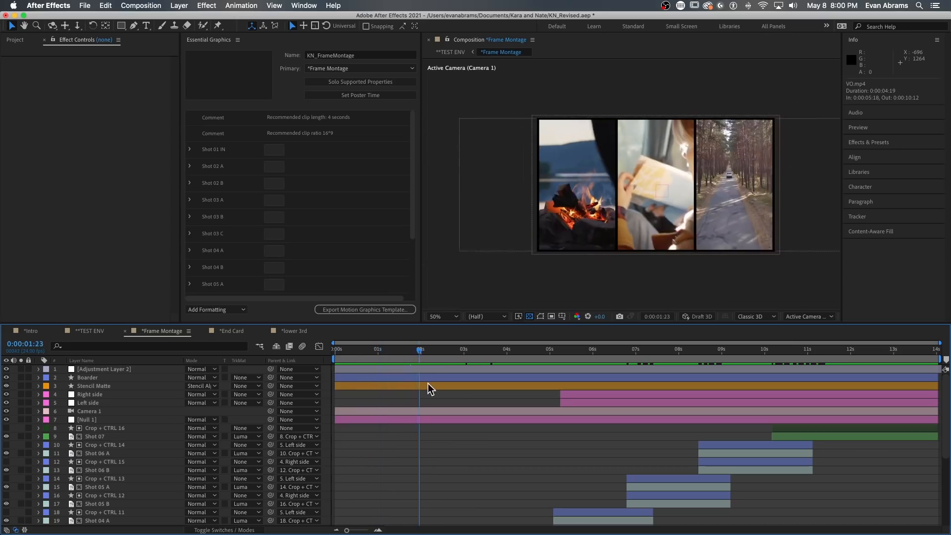
left_click(643, 349)
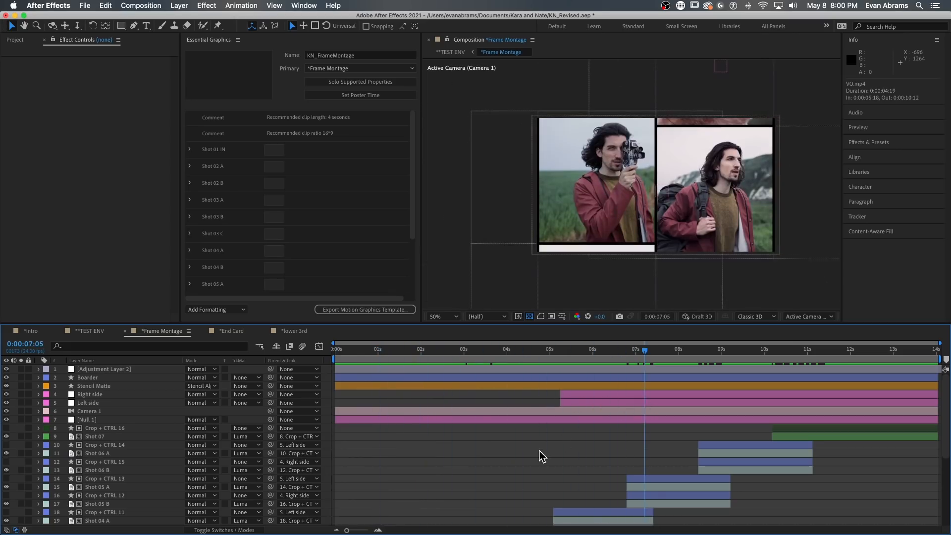
left_click(384, 348)
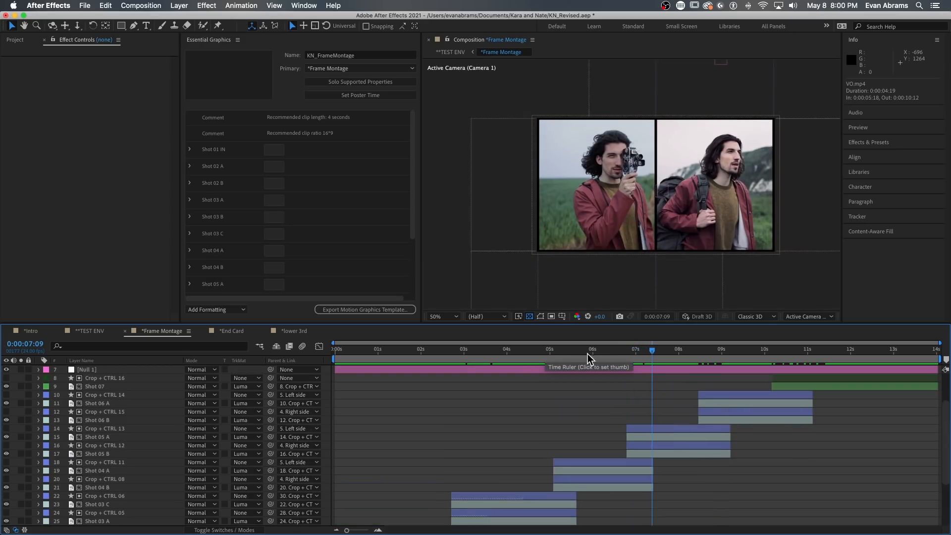
Scrub the later montage between the two-women split screen and snowy forest shot, then play it
left_click(706, 357)
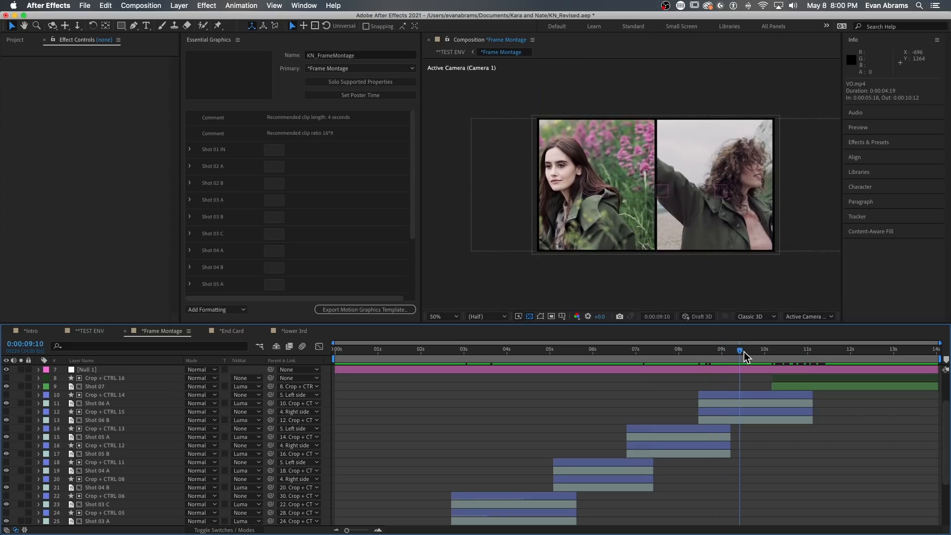
left_click_drag(739, 353, 810, 354)
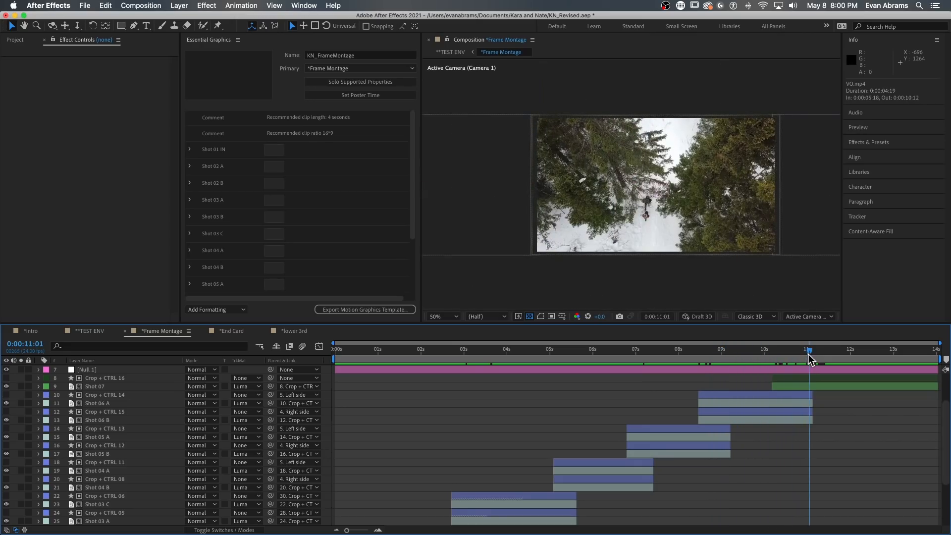
left_click_drag(810, 357, 780, 357)
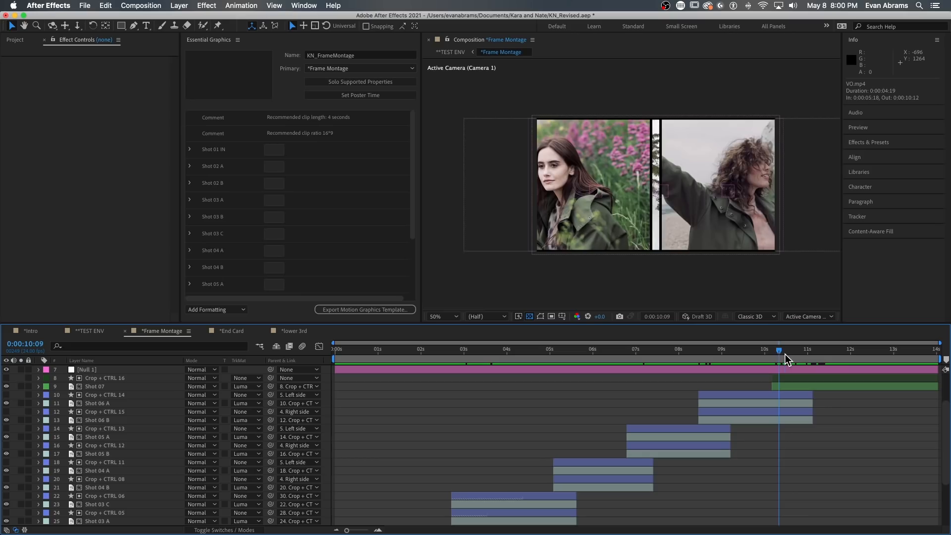
left_click_drag(780, 358, 874, 358)
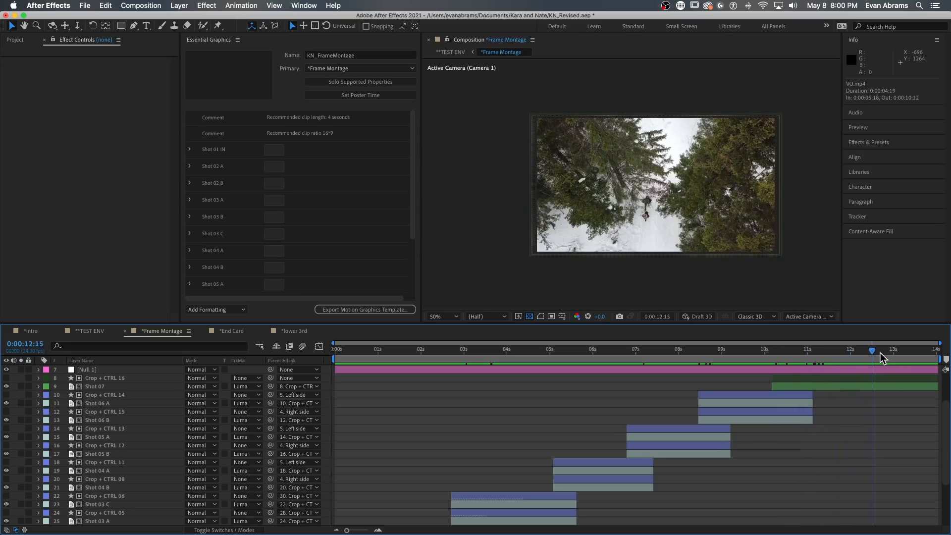
key("Space")
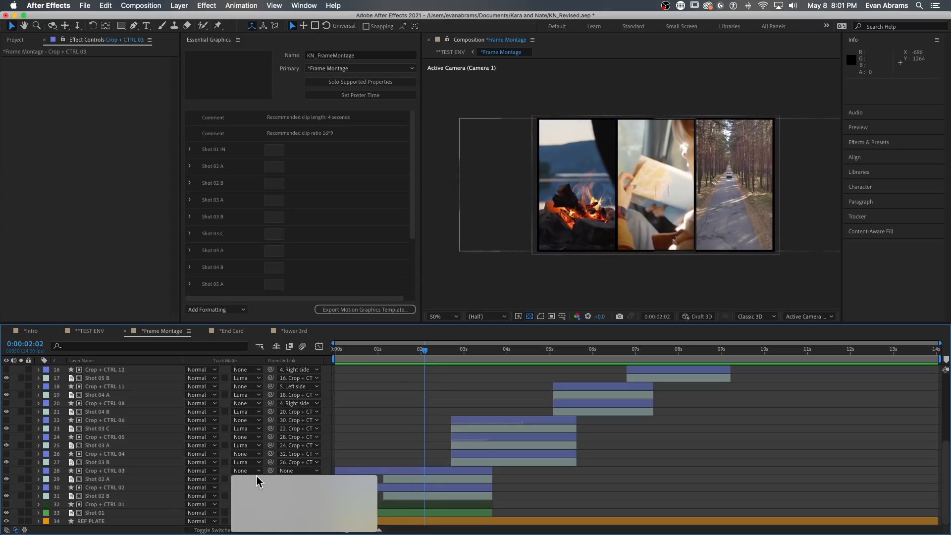
Set Null 1's Stroke Width slider to 20 to thin the borders between shots
left_click(104, 470)
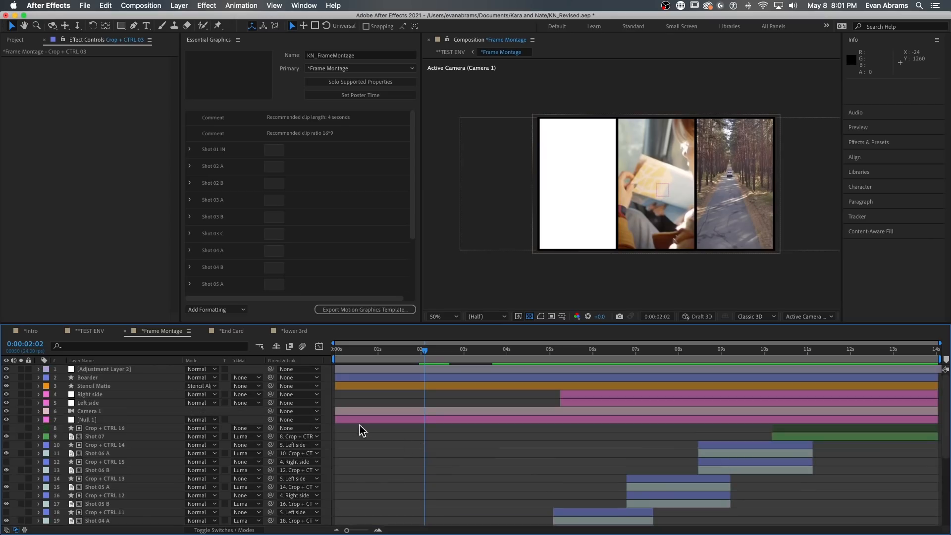
left_click(87, 419)
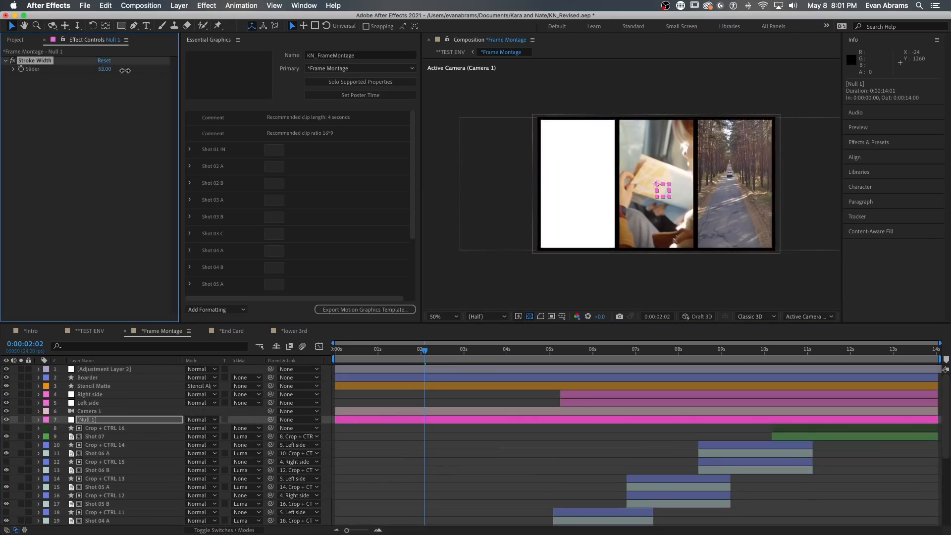
left_click_drag(106, 68, 177, 68)
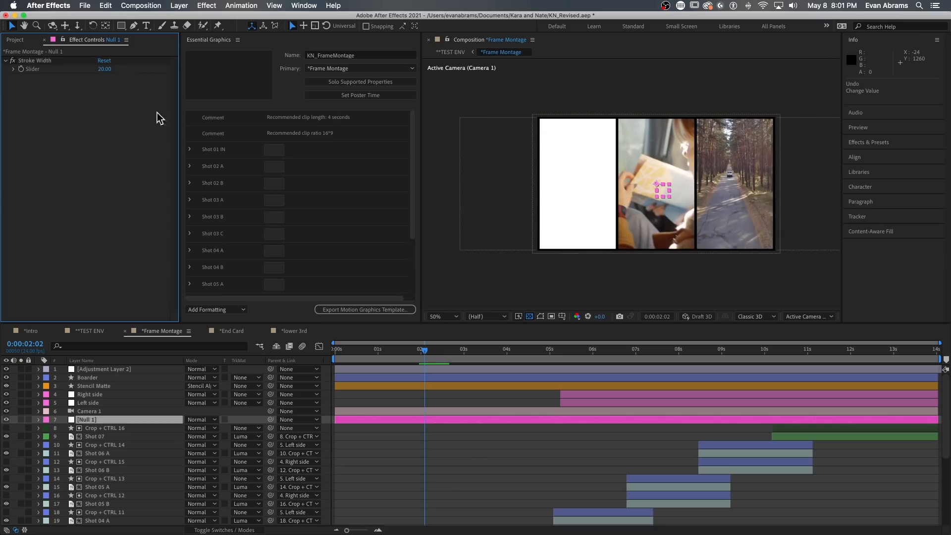
scroll("down", 3)
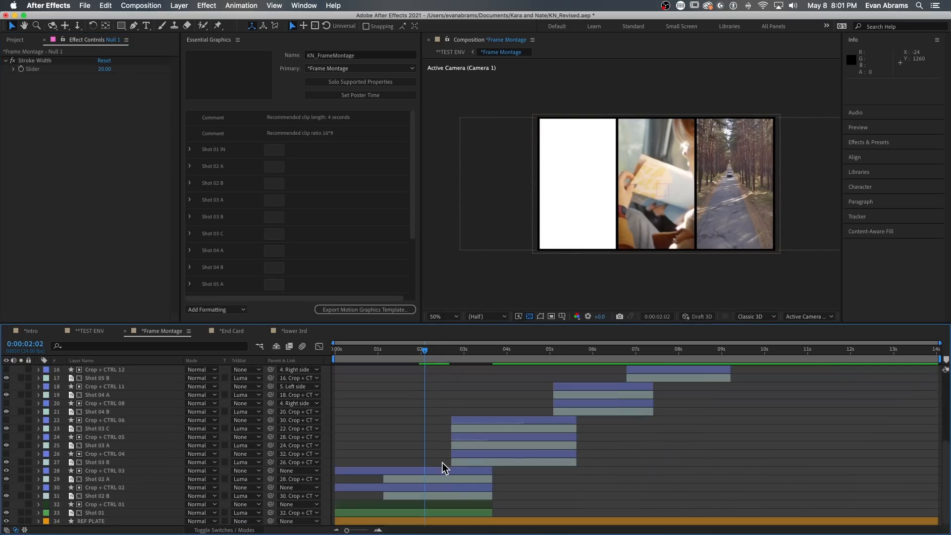
Select Shot 02 A and preview the montage around three seconds, mid-transition between shots
left_click(105, 470)
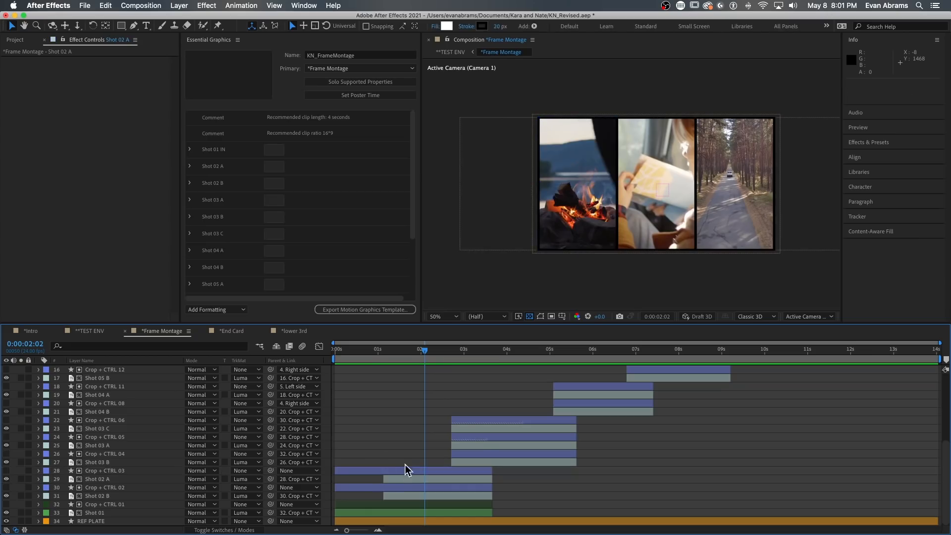
left_click_drag(425, 352, 502, 352)
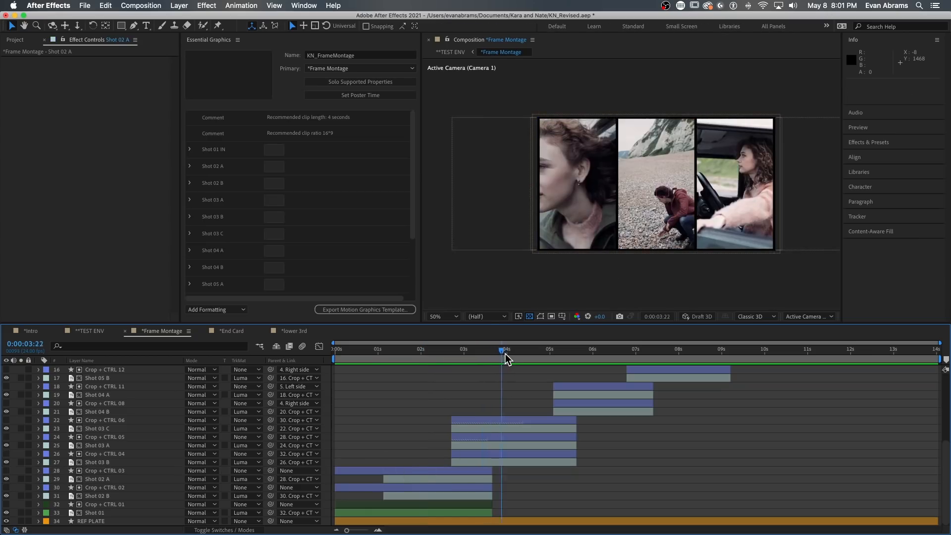
left_click(601, 394)
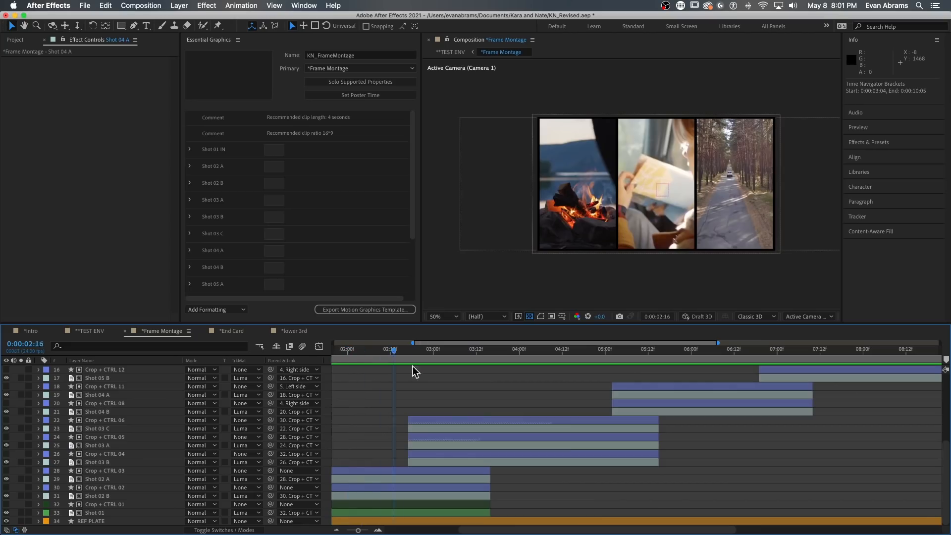
left_click(439, 349)
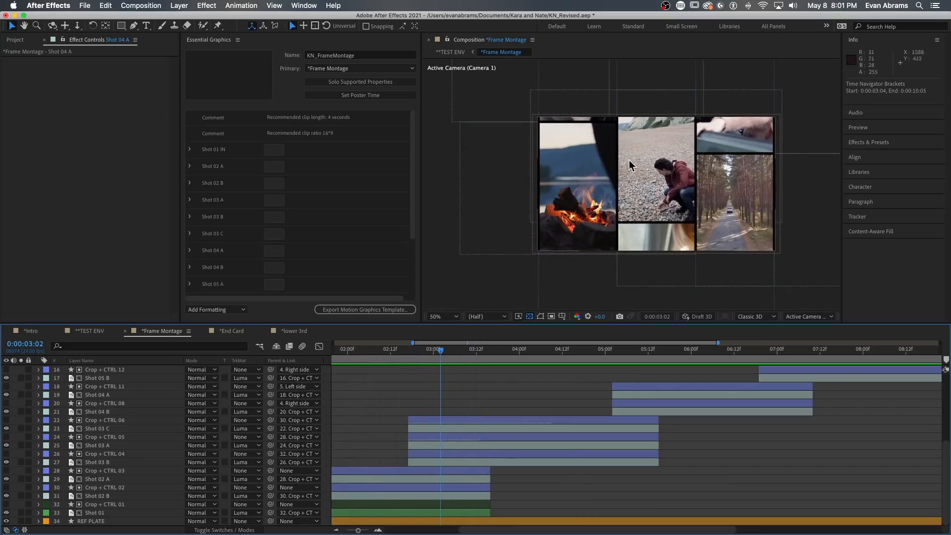
mouse_move(509, 389)
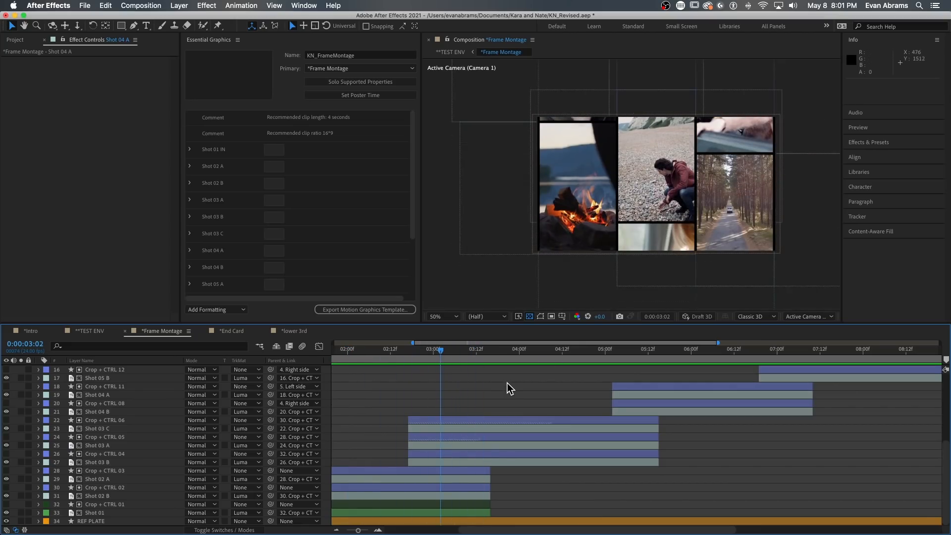
mouse_move(429, 371)
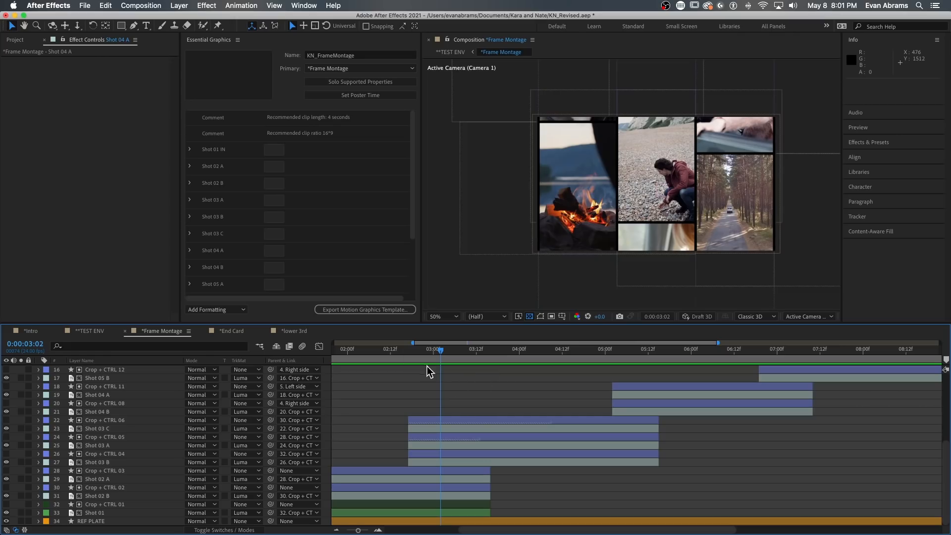
Select Shot 03 C and expand the Shot 02 A and 02 B media slots showing Scale to fill
left_click(97, 428)
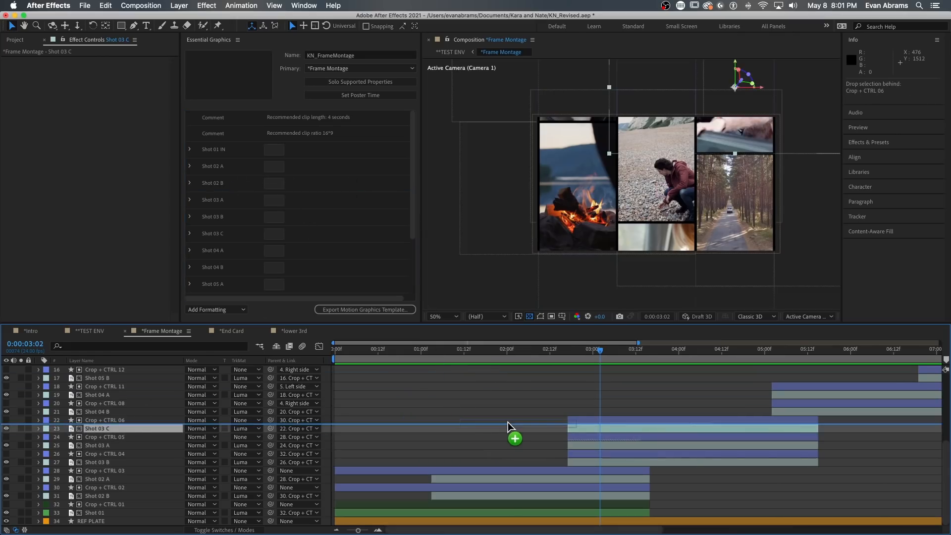
left_click(190, 150)
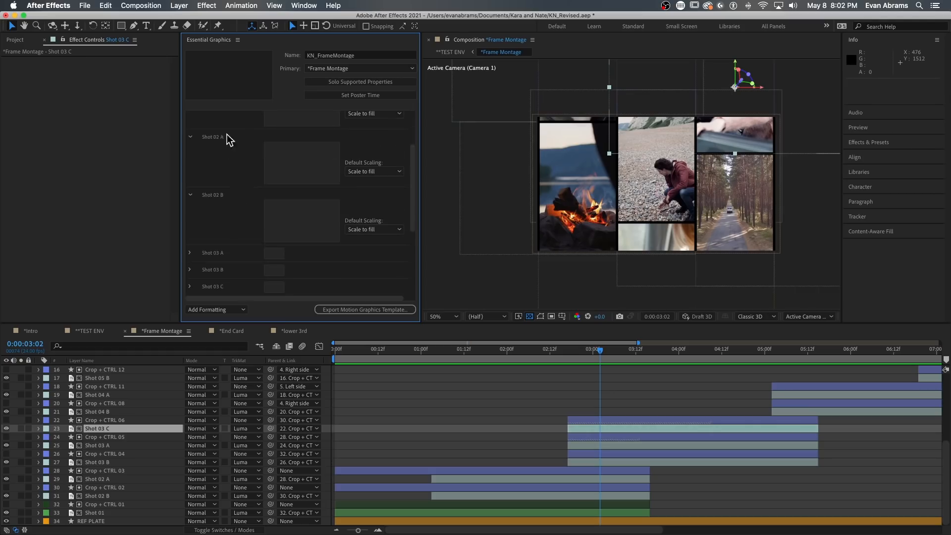
mouse_move(417, 364)
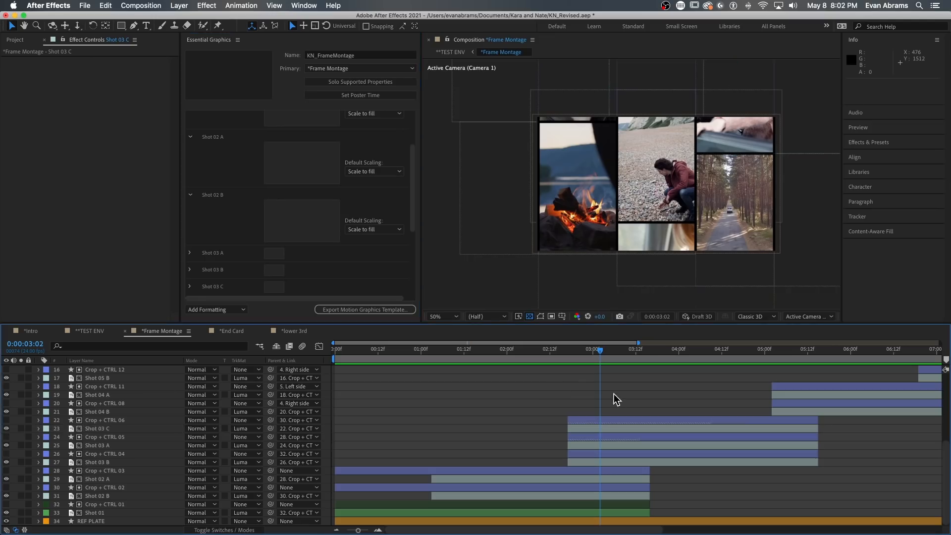
mouse_move(325, 194)
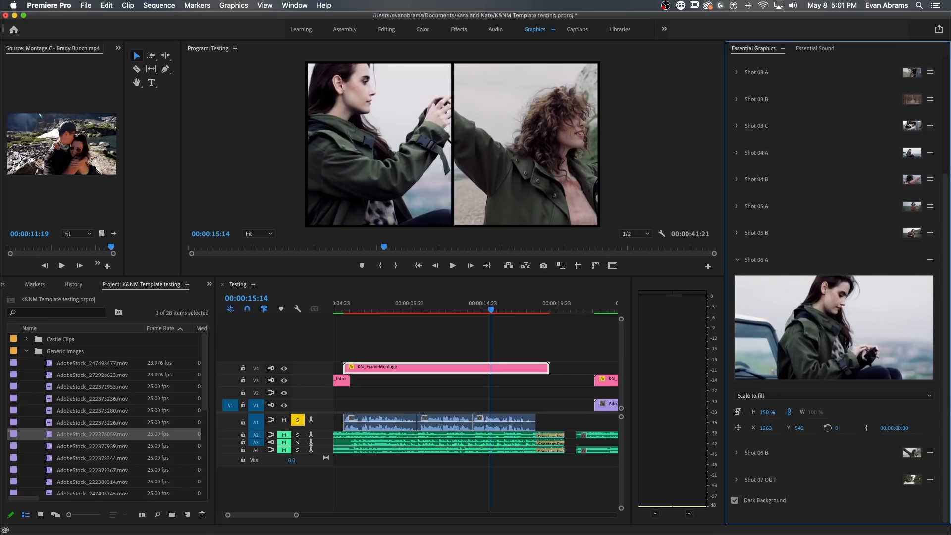
Expand the Shot 06 A slot of the KN_FrameMontage clip in Premiere's Essential Graphics panel
left_click(766, 65)
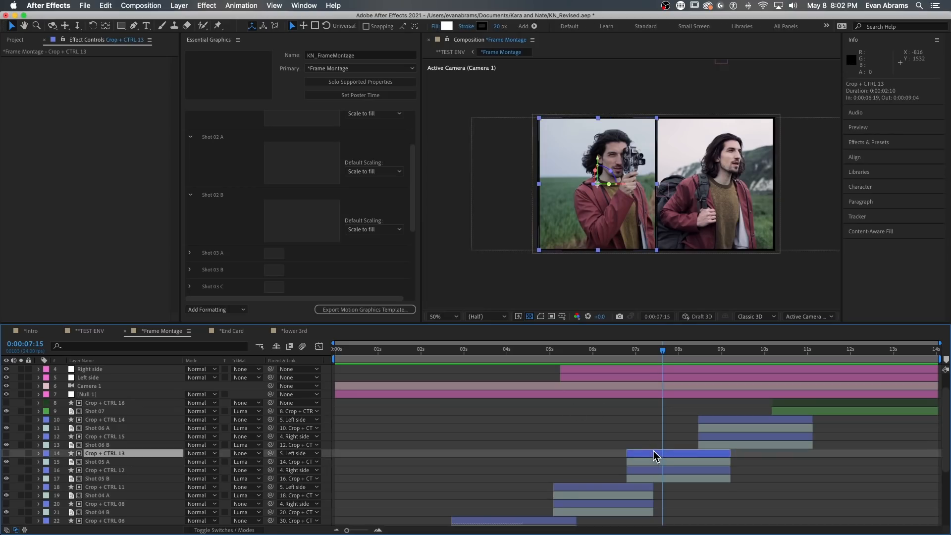
Visit the TEST ENV and Frame Montage compositions, then land on the End Card composition
left_click(38, 453)
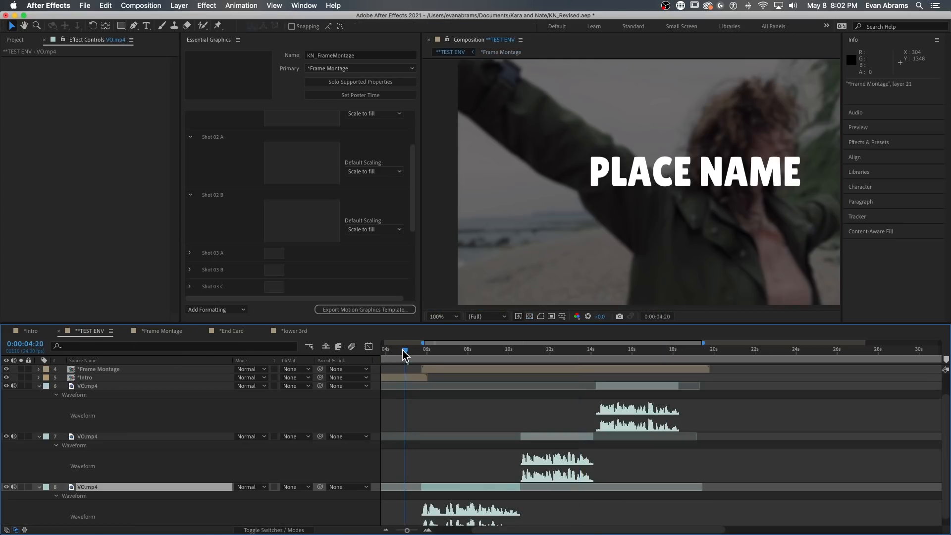
left_click(411, 349)
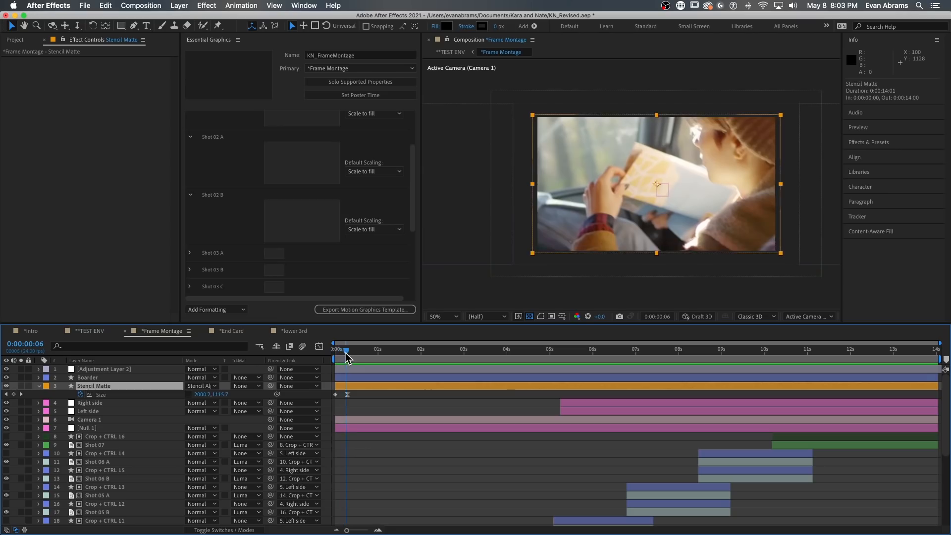
left_click(231, 331)
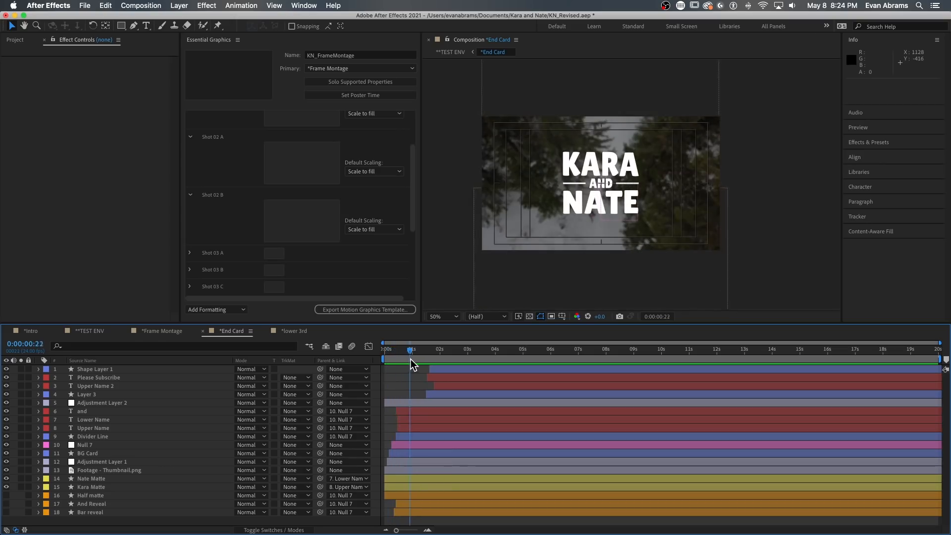
Set the Essential Graphics Primary to End Card and collapse its Text and Background groups
left_click(360, 69)
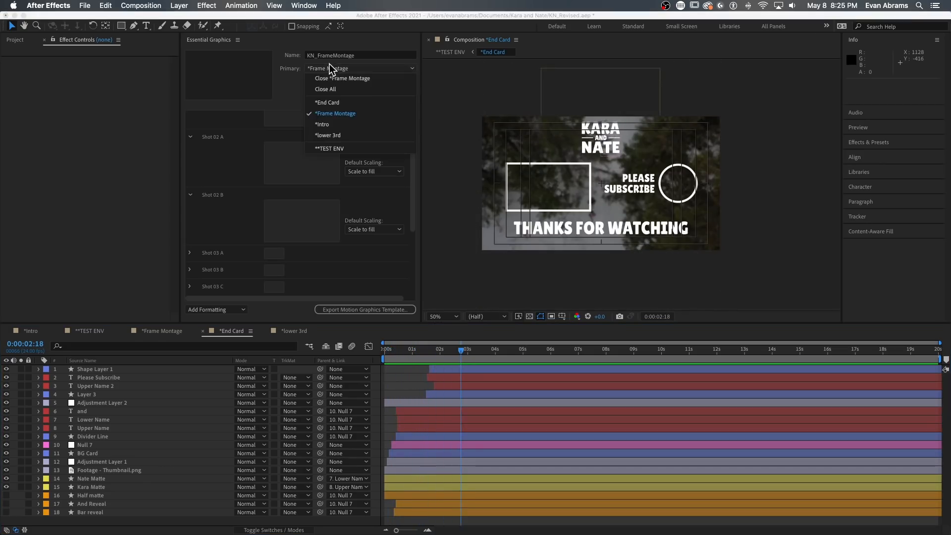
left_click(327, 102)
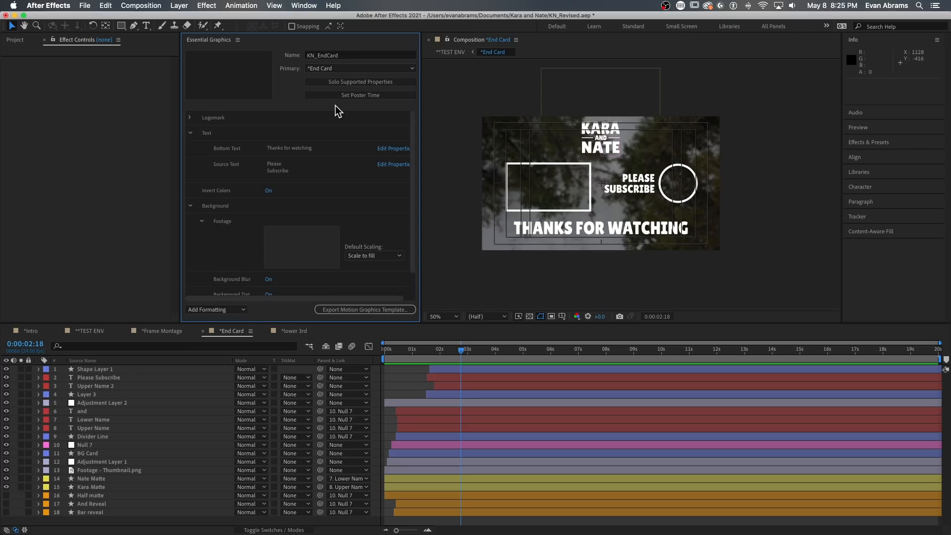
left_click(190, 133)
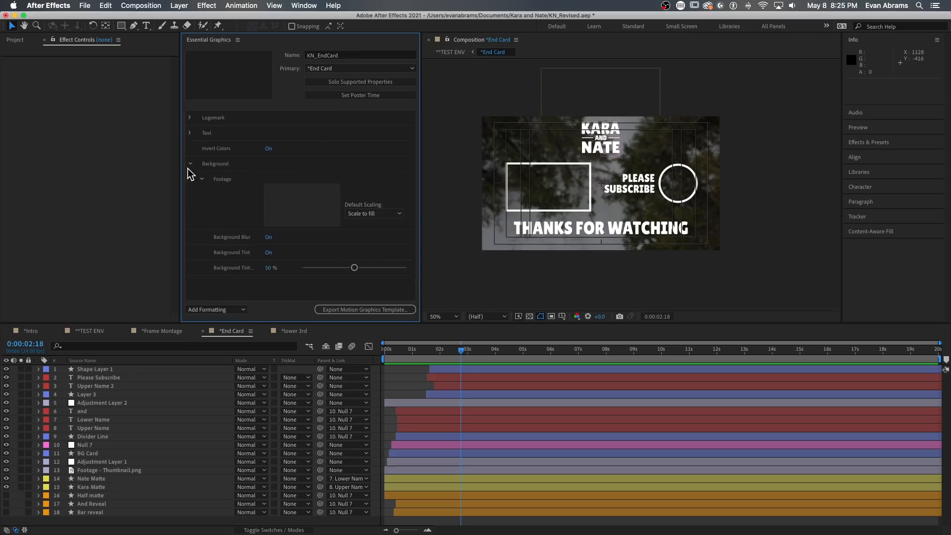
left_click(190, 164)
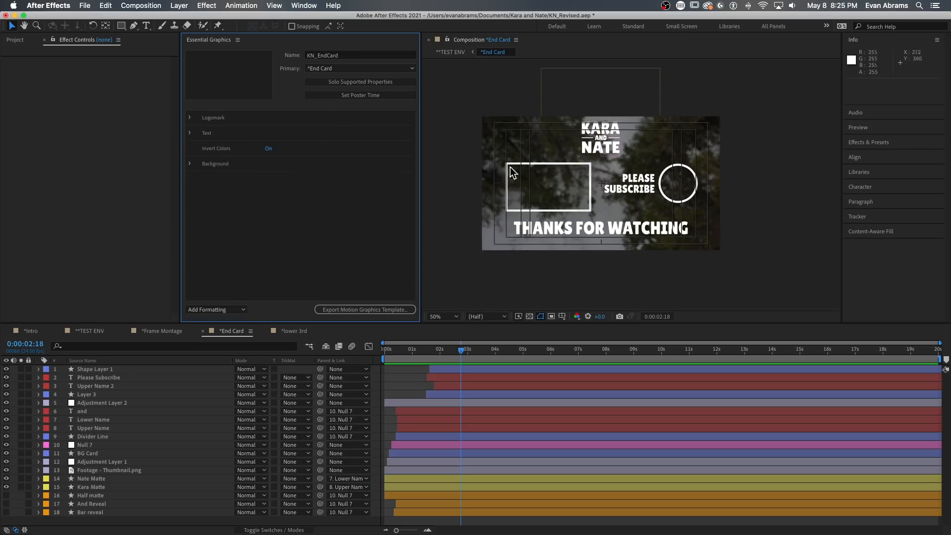
mouse_move(501, 352)
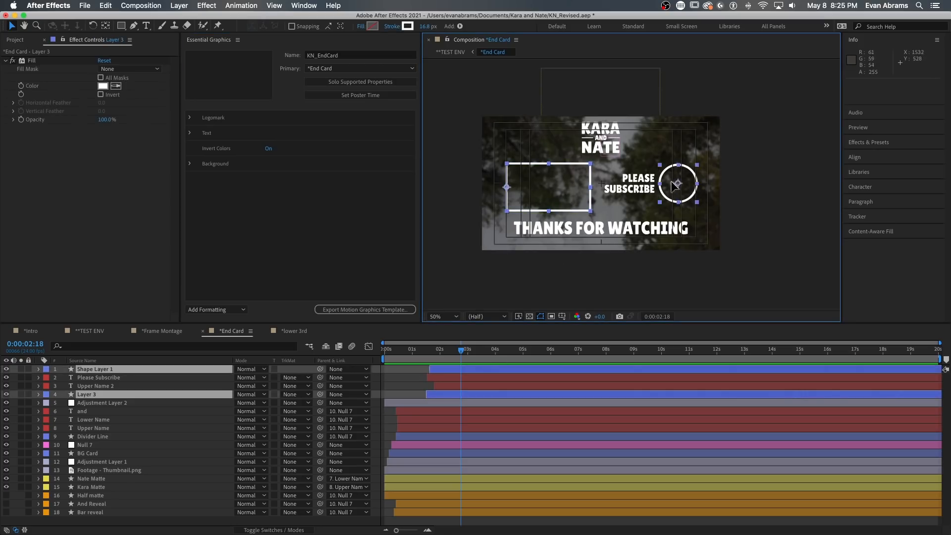
mouse_move(588, 253)
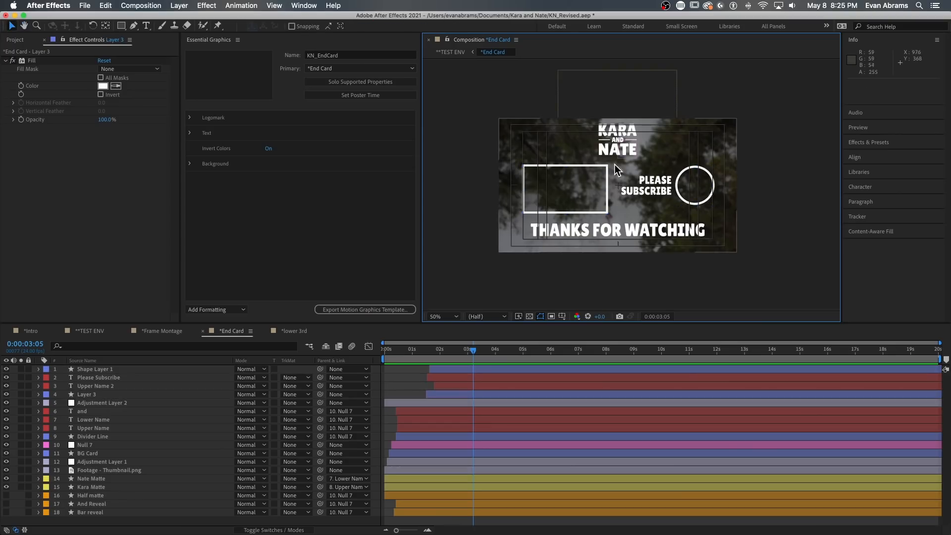
mouse_move(606, 189)
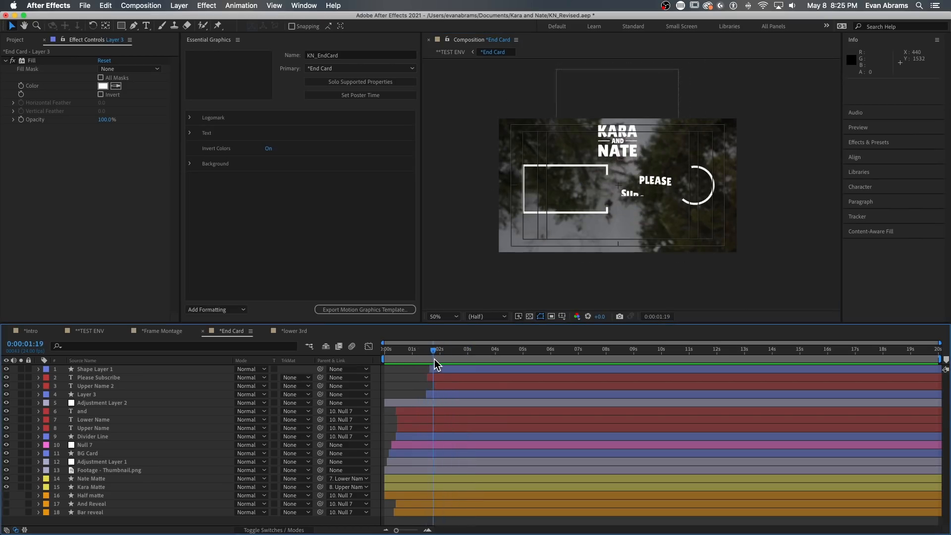
Select the Footage - Thumbnail.png layer and expand the Background properties in Essential Graphics
key("space")
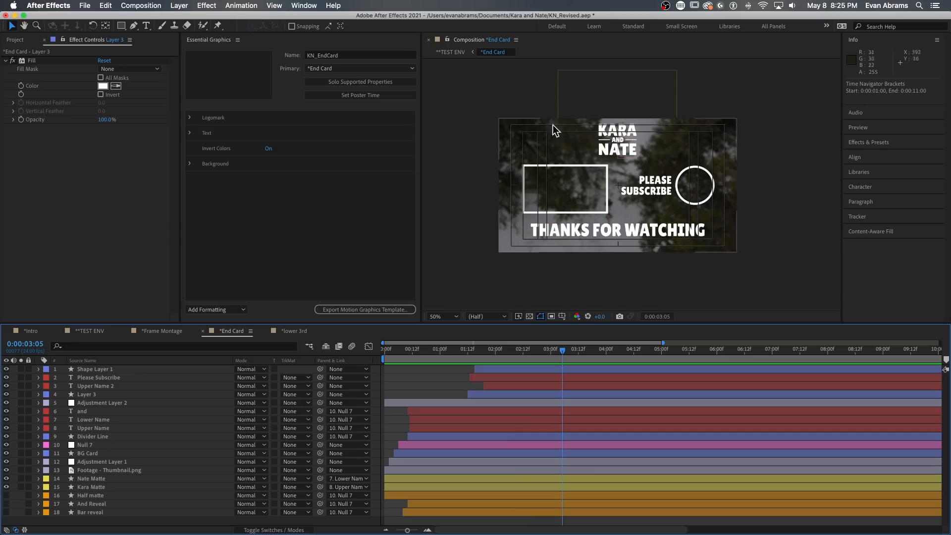
mouse_move(439, 379)
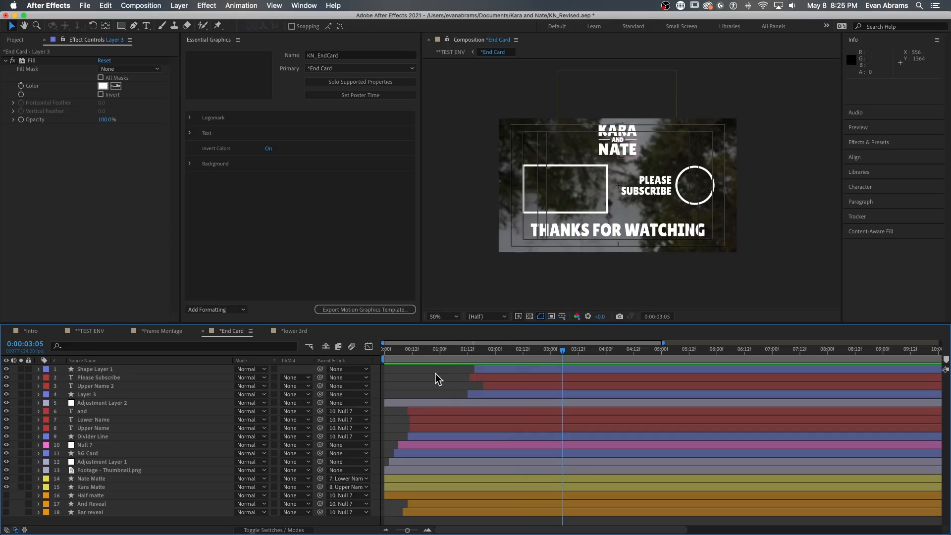
mouse_move(425, 358)
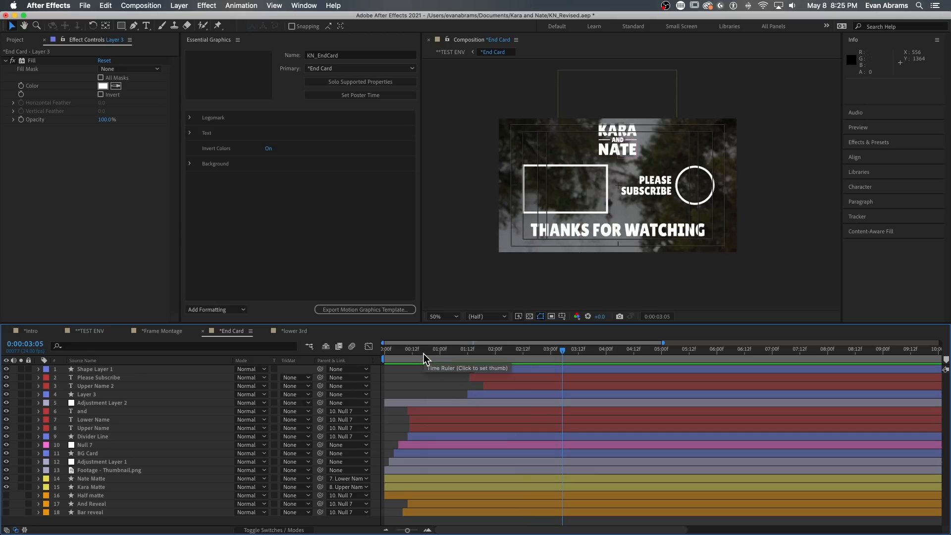
left_click(109, 470)
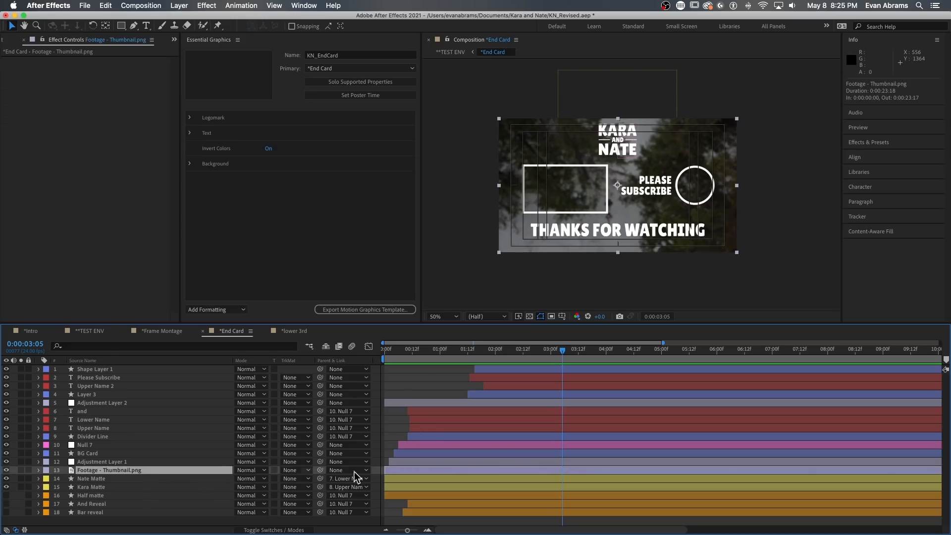
mouse_move(109, 478)
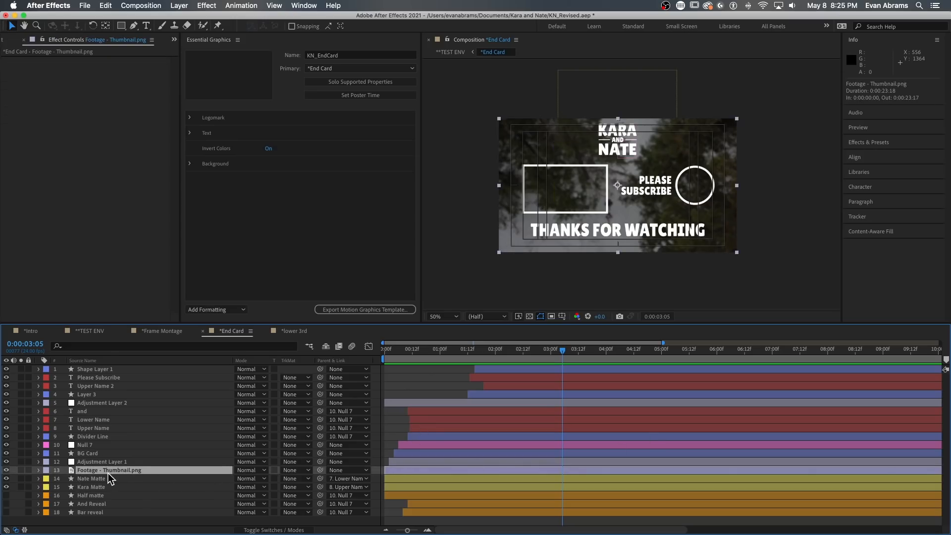
mouse_move(191, 150)
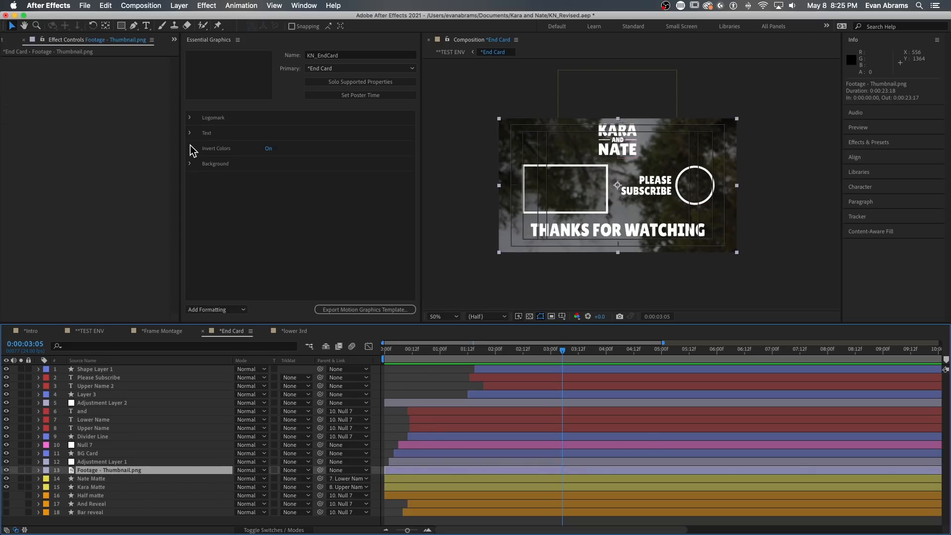
left_click(190, 164)
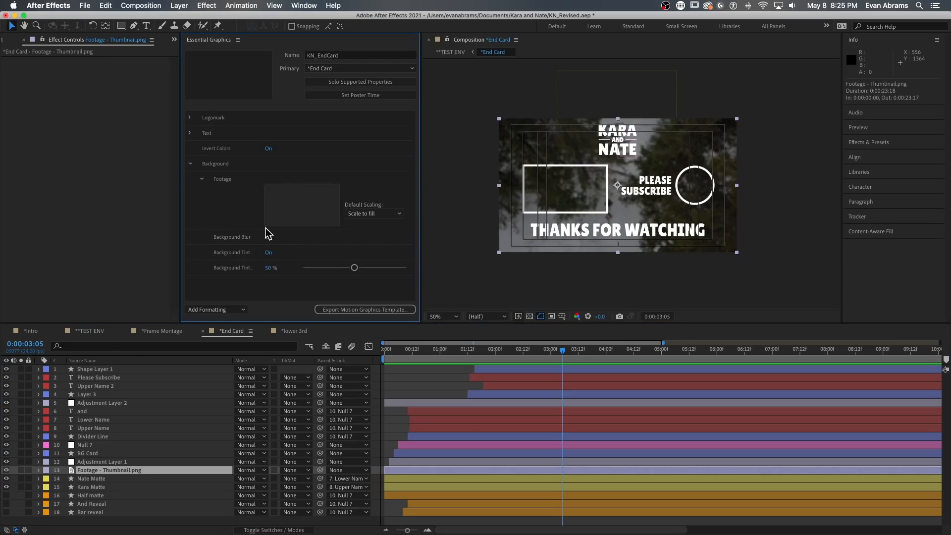